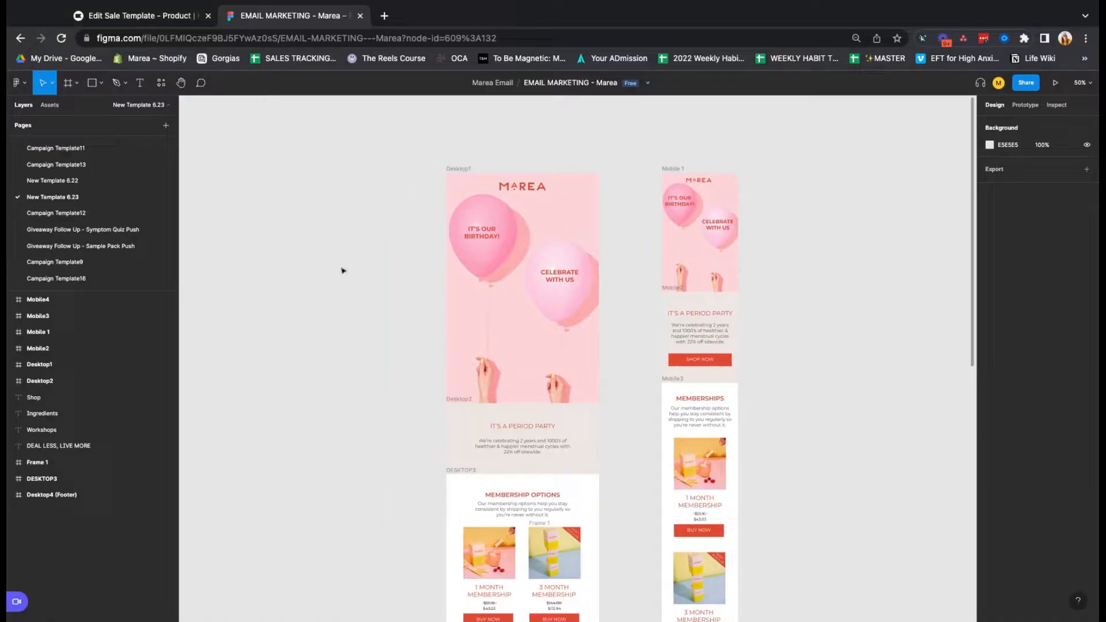
Inspect the Figma footer frame and the balloon header frame of the Marea design
{"action": "scroll", "scroll_direction": "down", "scroll_amount": 3}
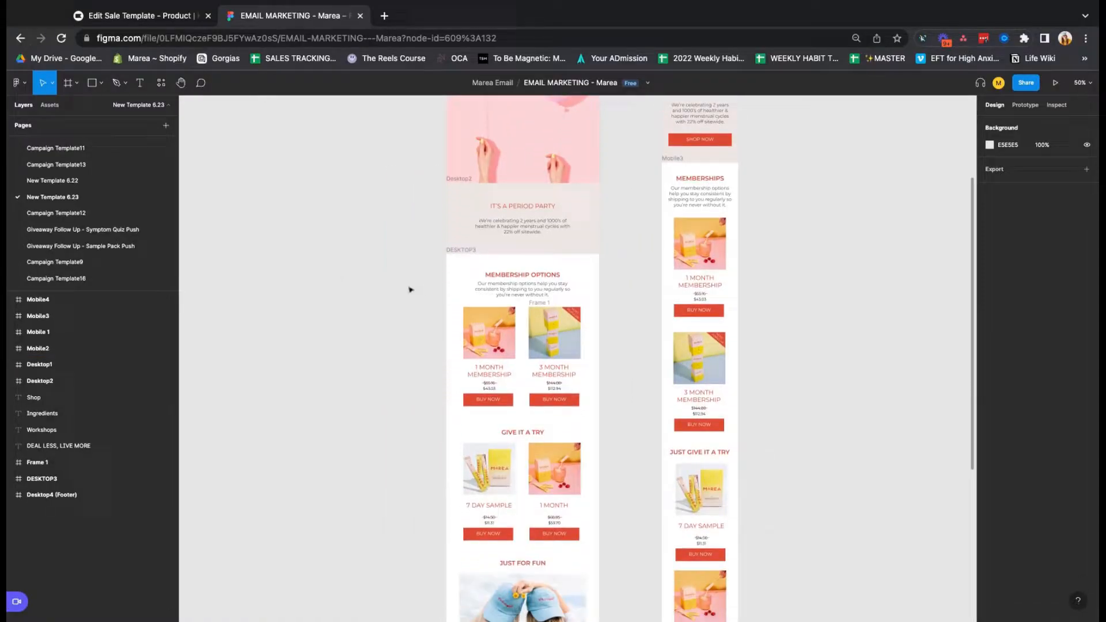
{"action": "scroll", "scroll_direction": "down", "scroll_amount": 3}
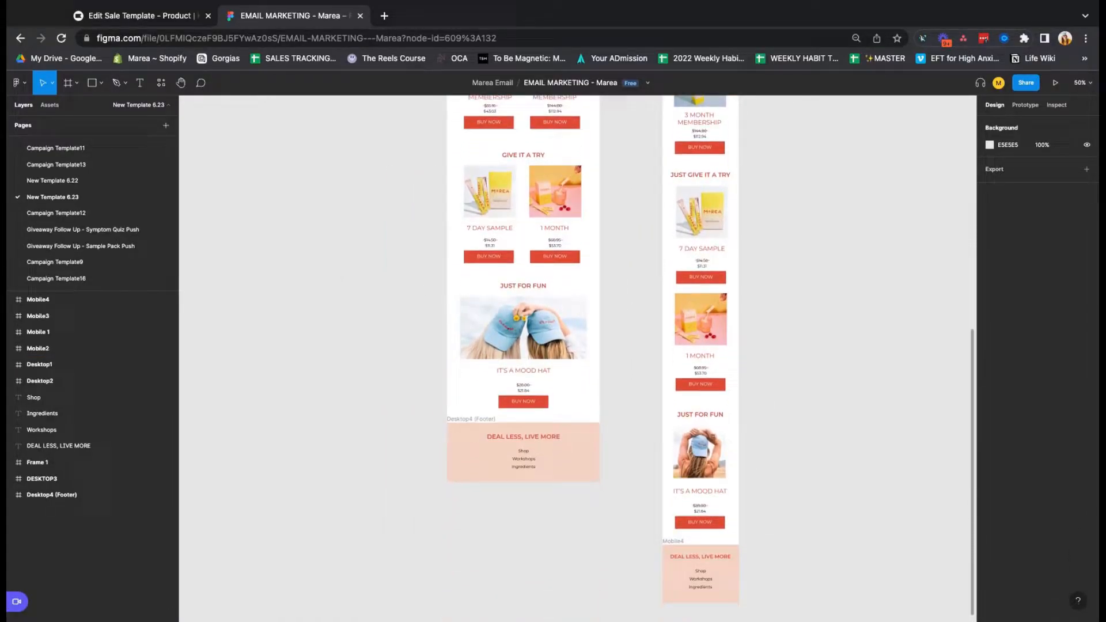
{"action": "left_click", "coordinate": [524, 452]}
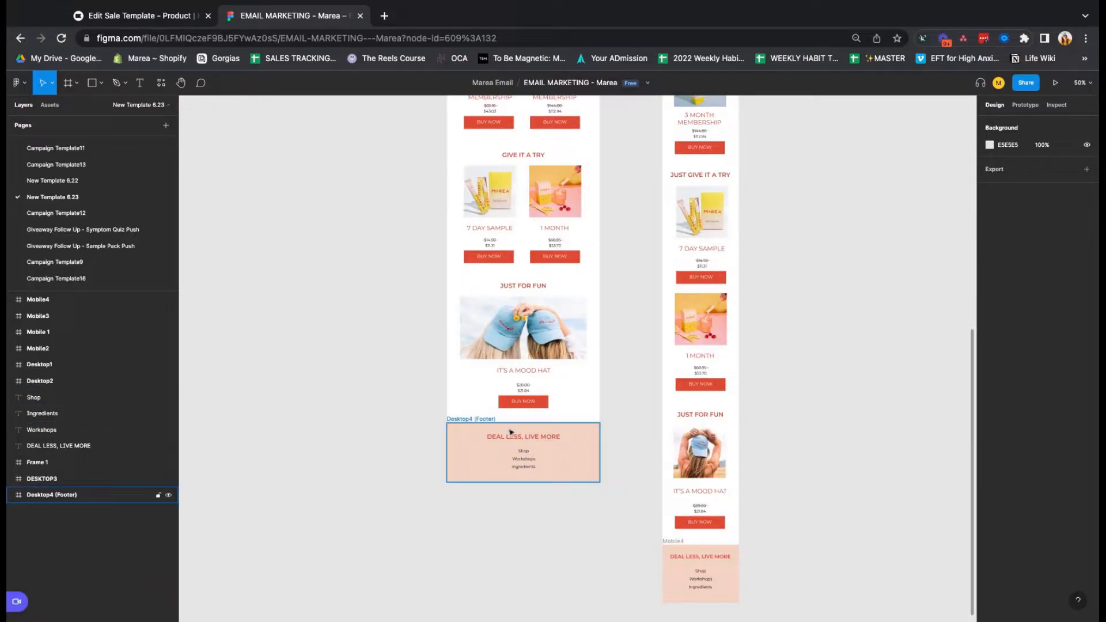
{"action": "left_click", "coordinate": [385, 309]}
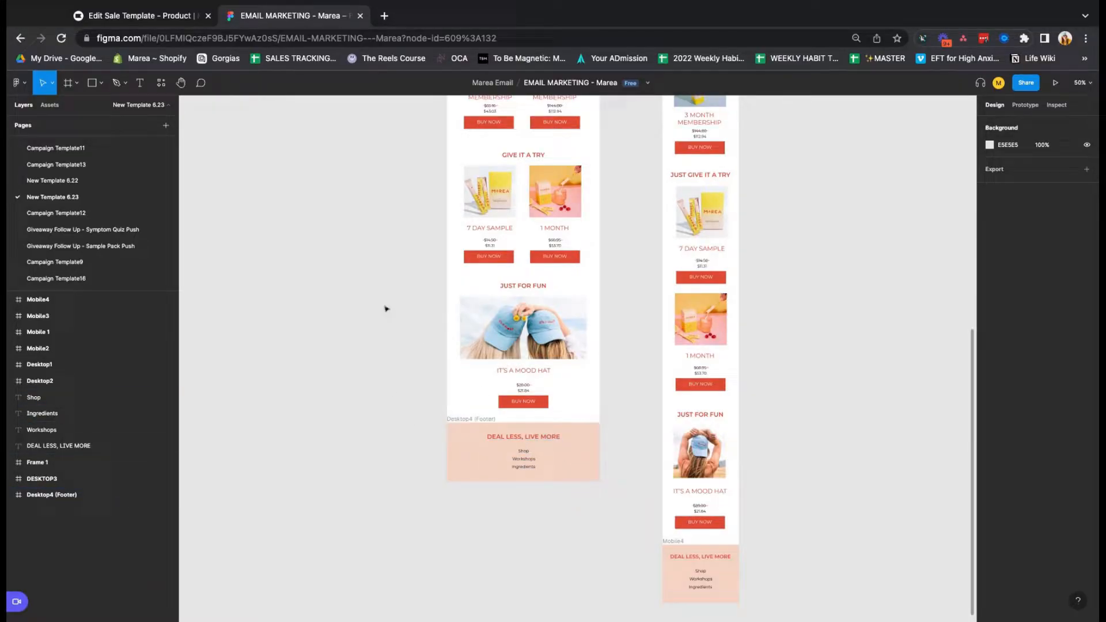
{"action": "scroll", "scroll_direction": "down", "scroll_amount": 3}
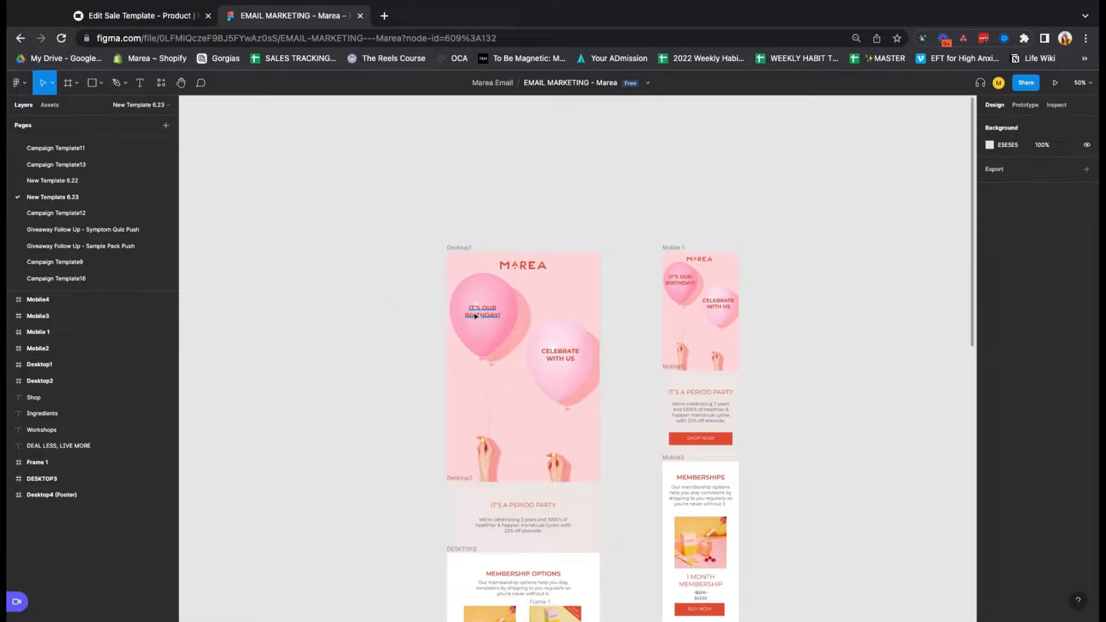
{"action": "left_click", "coordinate": [523, 265]}
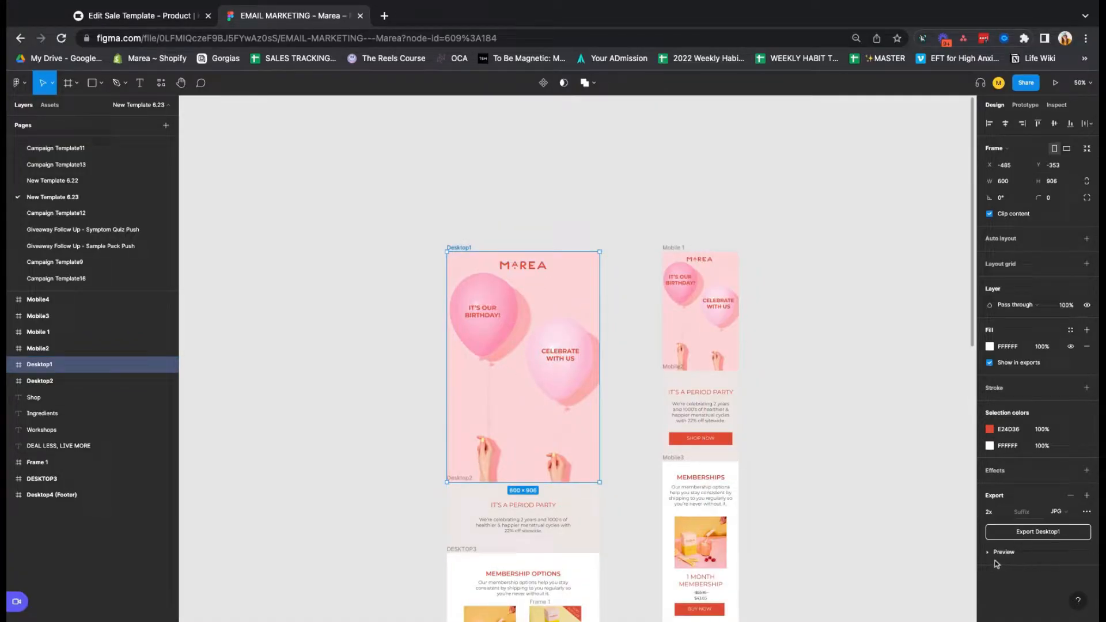
{"action": "left_click", "coordinate": [991, 552]}
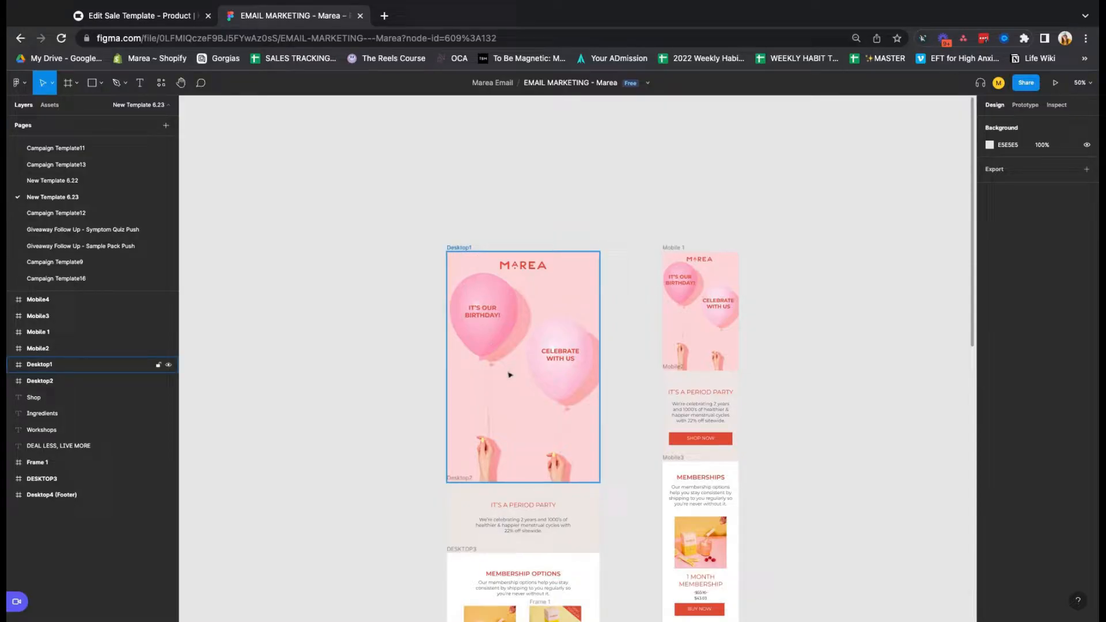
Review the Membership Options section's Most Popular ribbon and Buy Now button, then return to Klaviyo
{"action": "scroll", "scroll_direction": "down", "scroll_amount": 3}
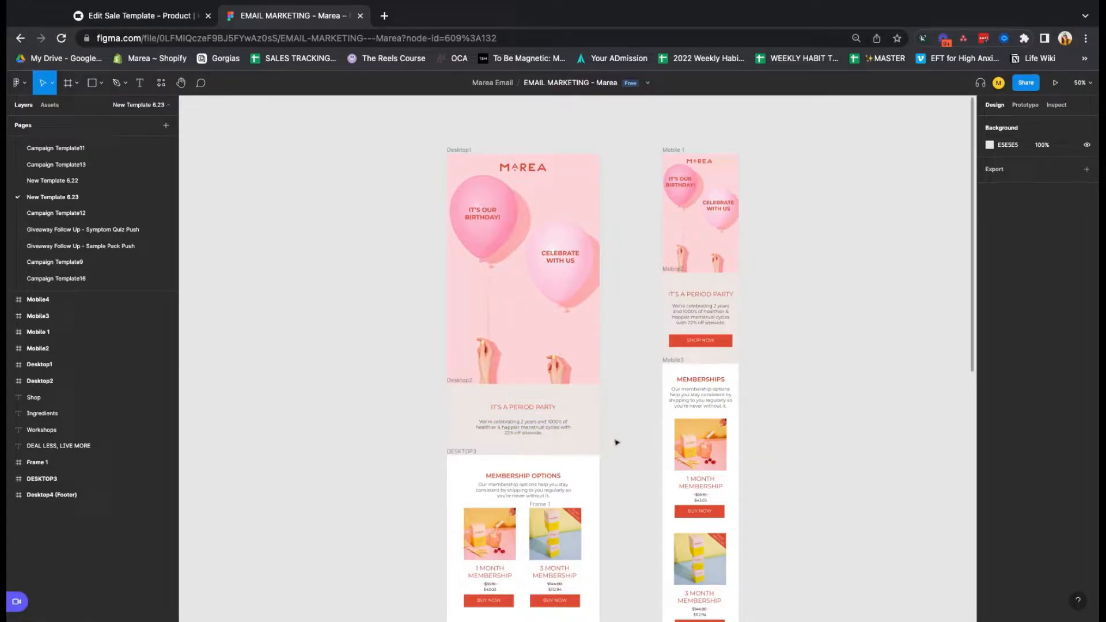
{"action": "scroll", "scroll_direction": "down", "scroll_amount": 3}
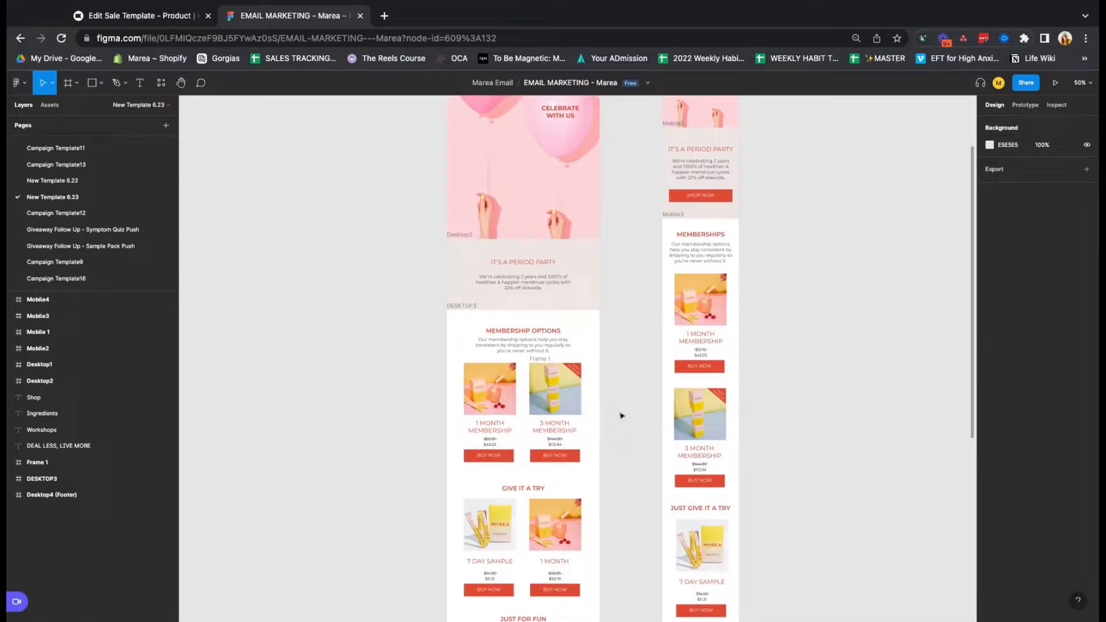
{"action": "scroll", "scroll_direction": "down", "scroll_amount": 3}
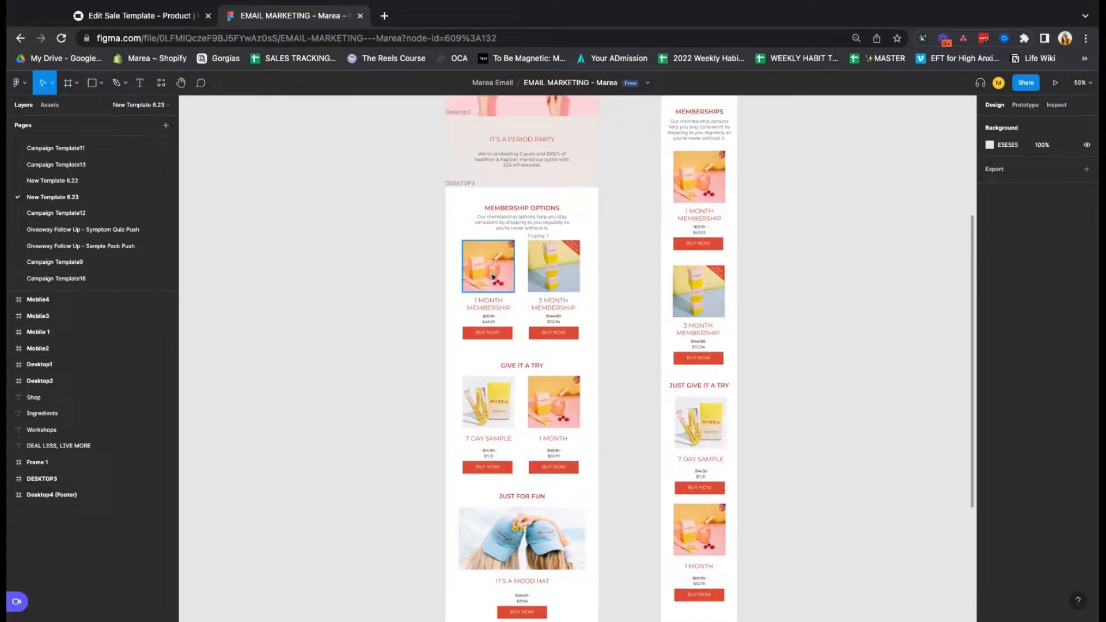
{"action": "left_click", "coordinate": [555, 266]}
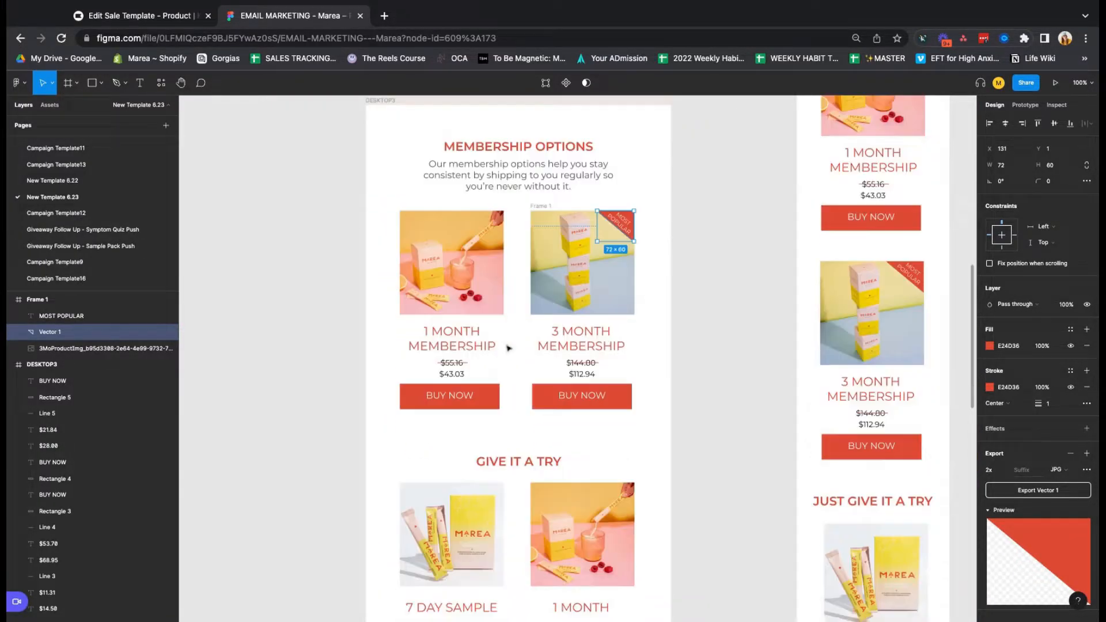
{"action": "scroll", "scroll_direction": "down", "scroll_amount": 3}
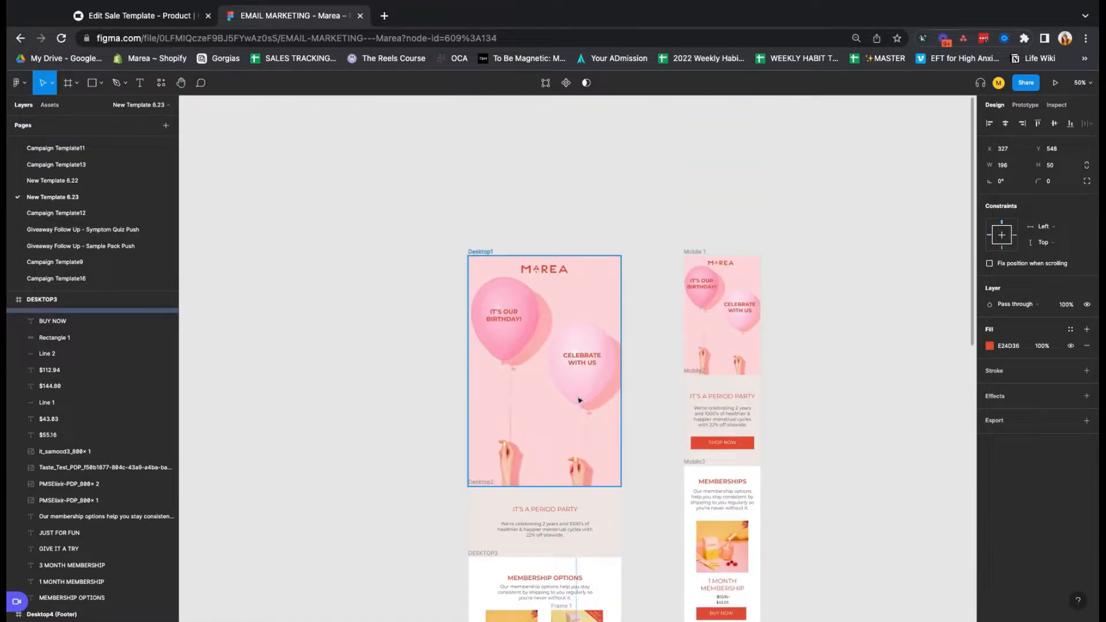
{"action": "scroll", "scroll_direction": "down", "scroll_amount": 3}
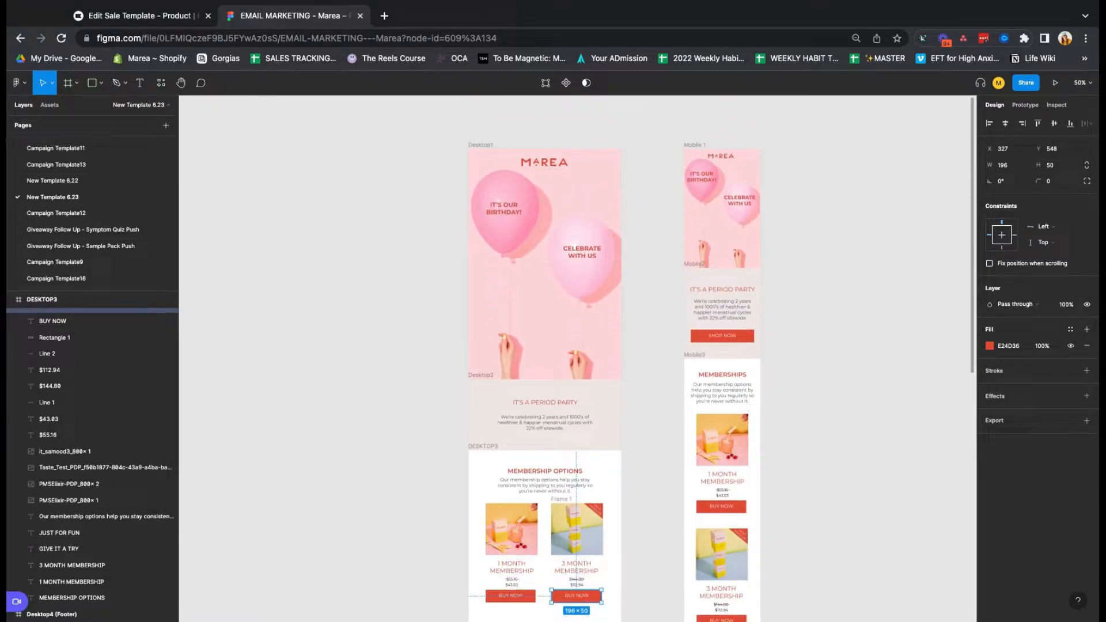
{"action": "scroll", "scroll_direction": "down", "scroll_amount": 3}
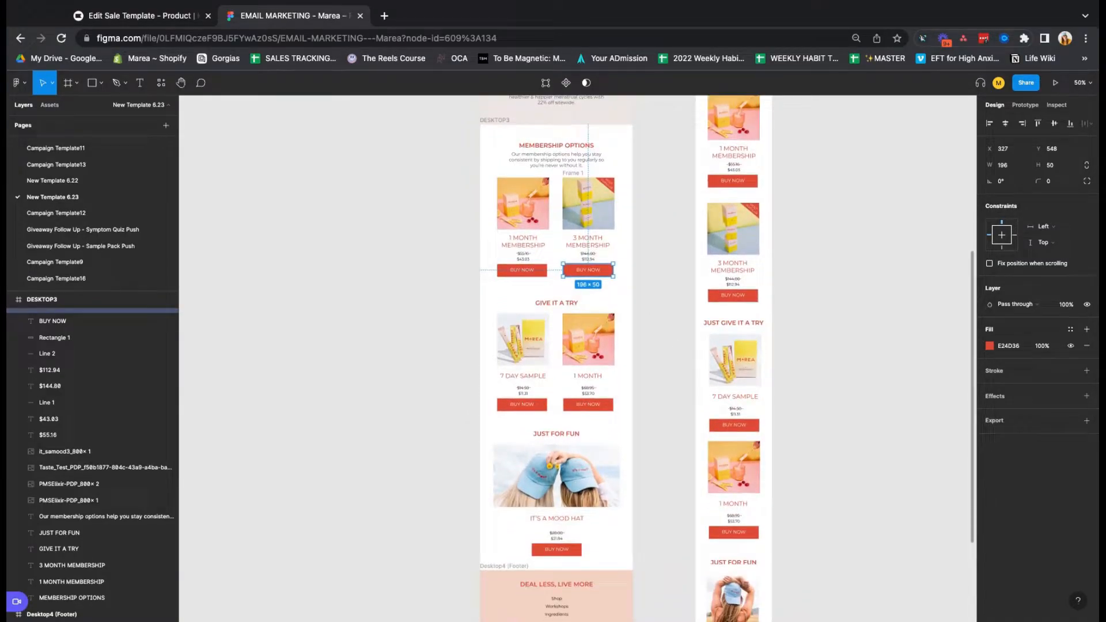
{"action": "left_click", "coordinate": [134, 15]}
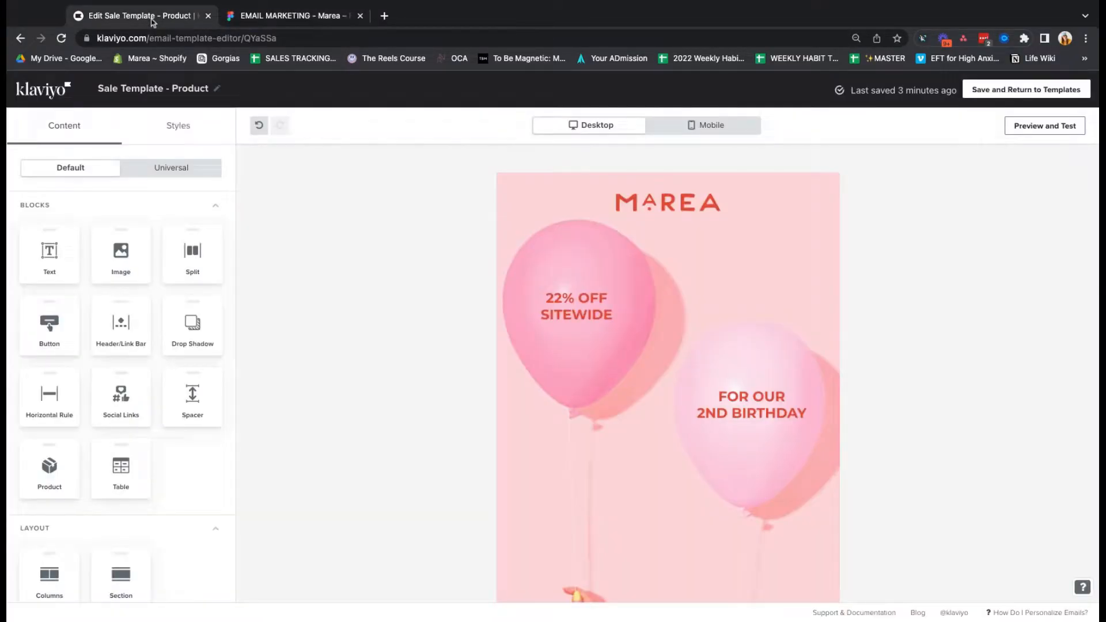
Show the balloon header image's alt text naming the 22% off sale and its Marea site link
{"action": "left_click", "coordinate": [668, 318]}
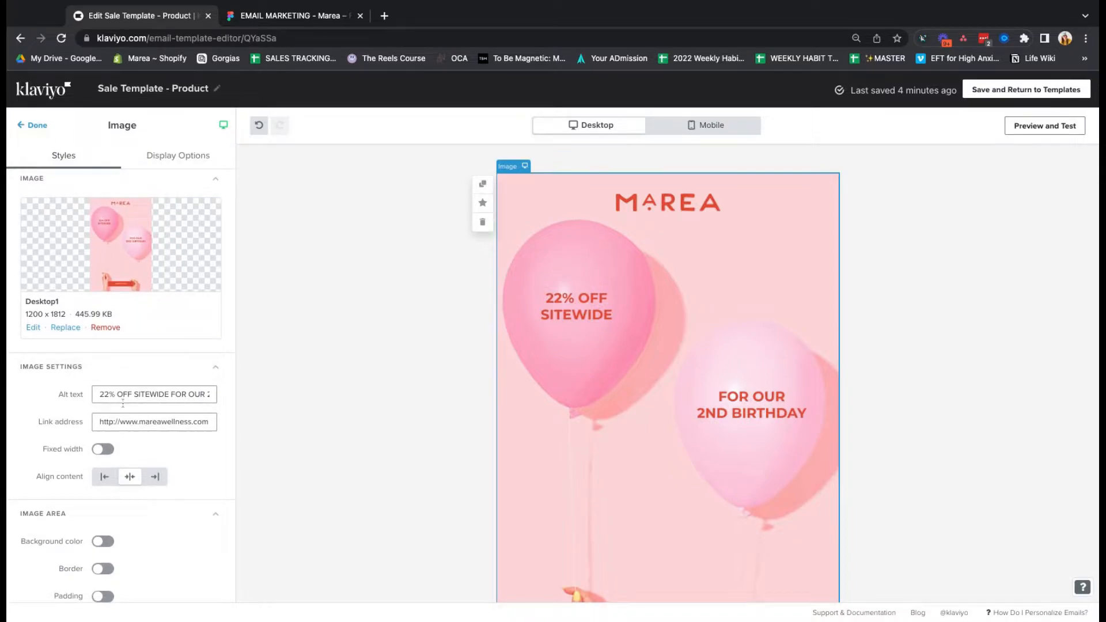
{"action": "left_click", "coordinate": [153, 415]}
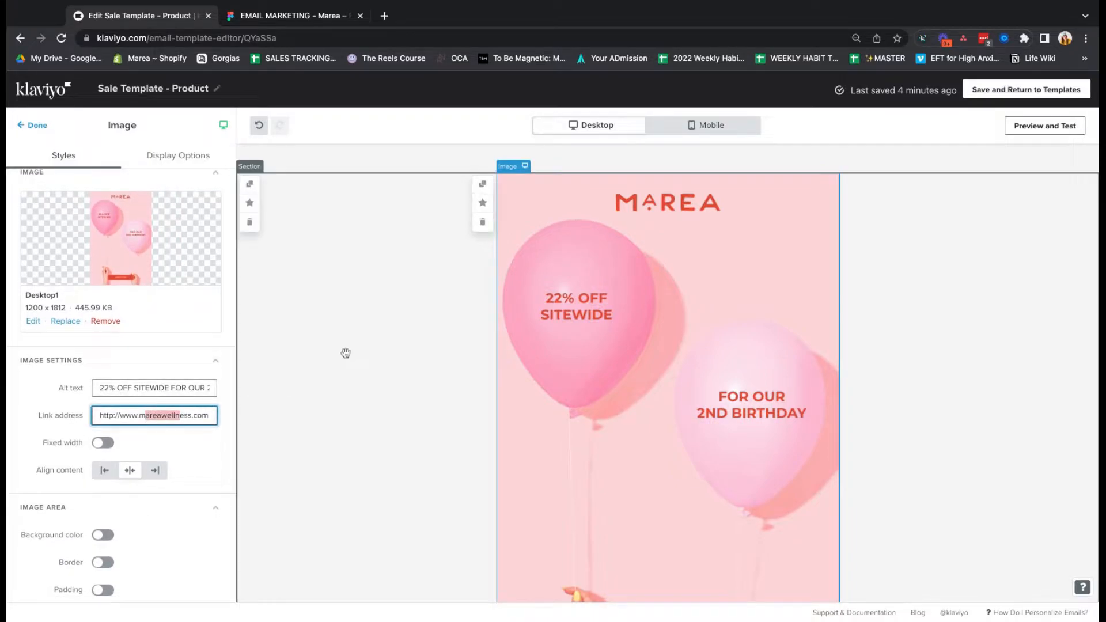
{"action": "scroll", "scroll_direction": "down", "scroll_amount": 3}
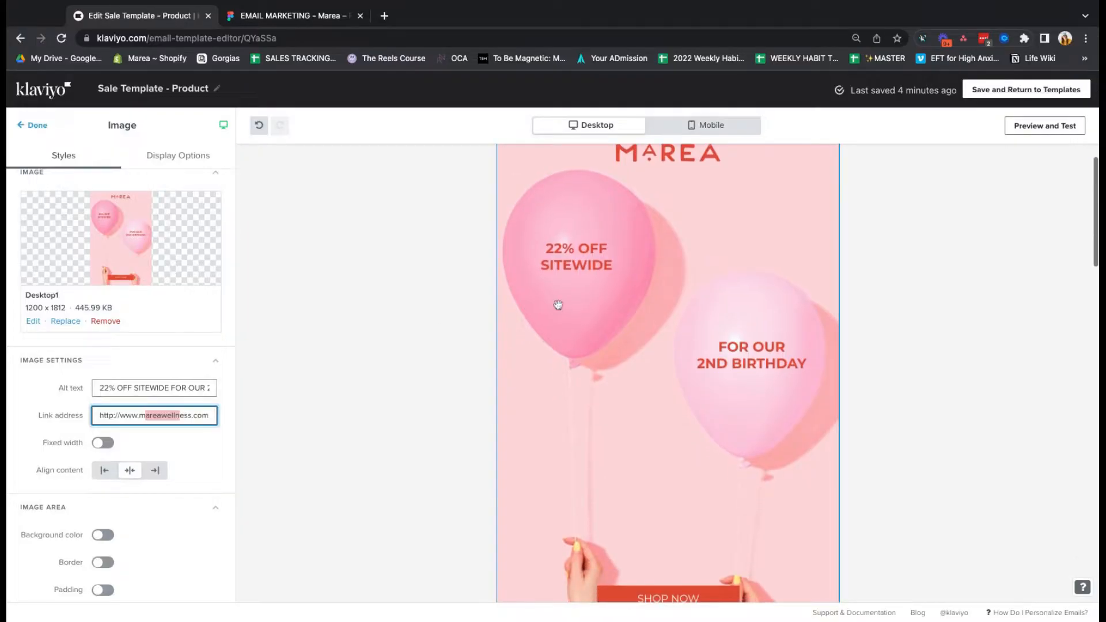
{"action": "scroll", "scroll_direction": "down", "scroll_amount": 3}
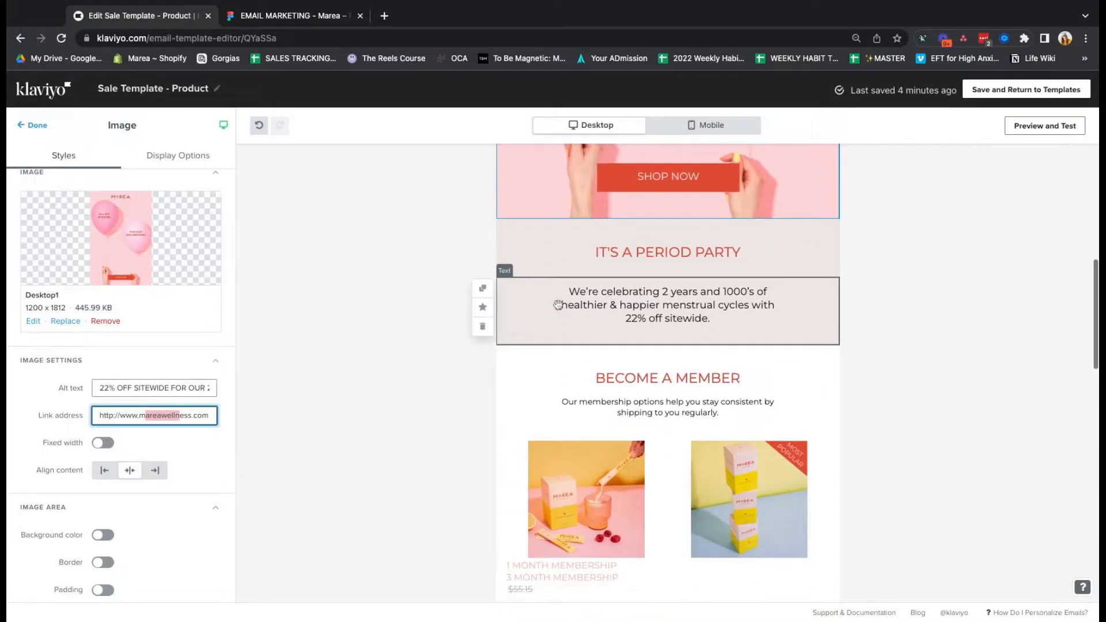
Review the IT'S A PERIOD PARTY heading text and the template's H1 heading style settings
{"action": "left_click", "coordinate": [668, 252]}
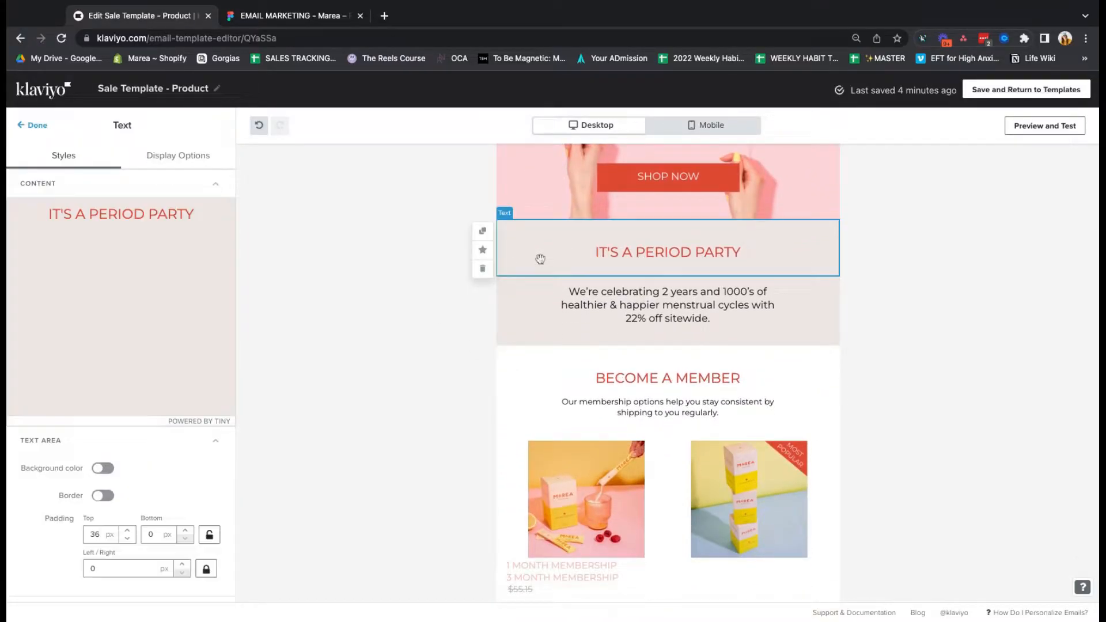
{"action": "left_click", "coordinate": [667, 304]}
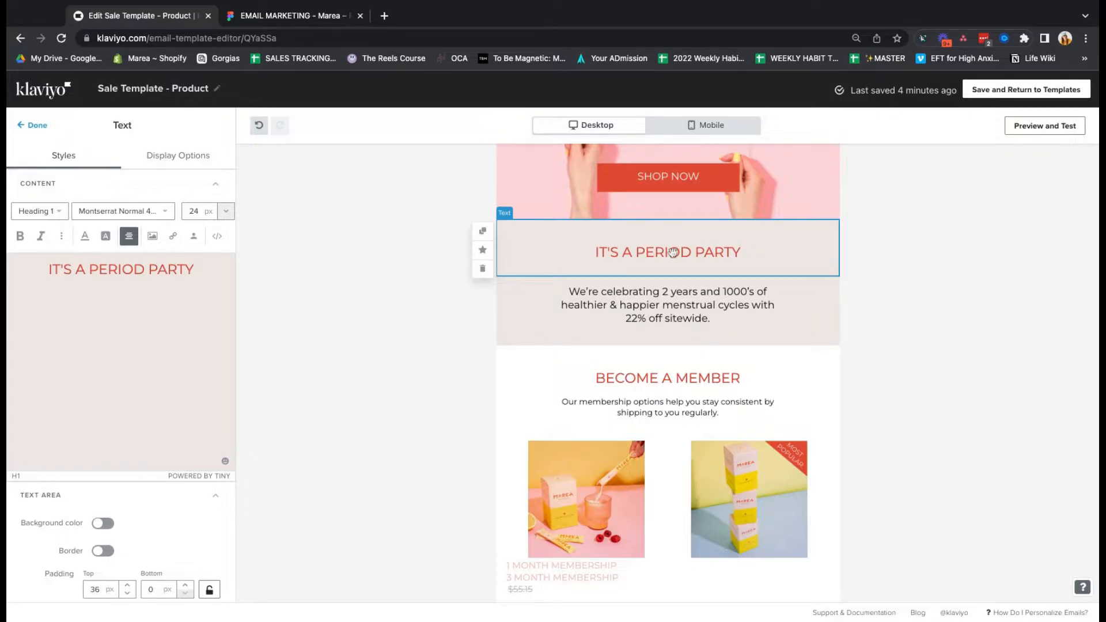
{"action": "left_click", "coordinate": [32, 124]}
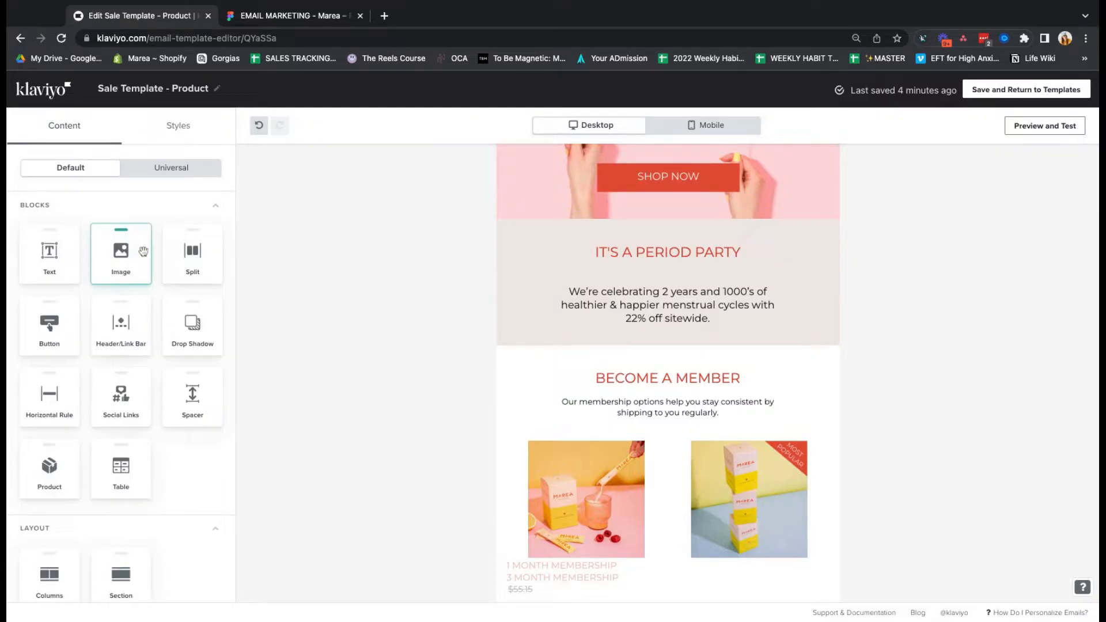
{"action": "left_click", "coordinate": [177, 126]}
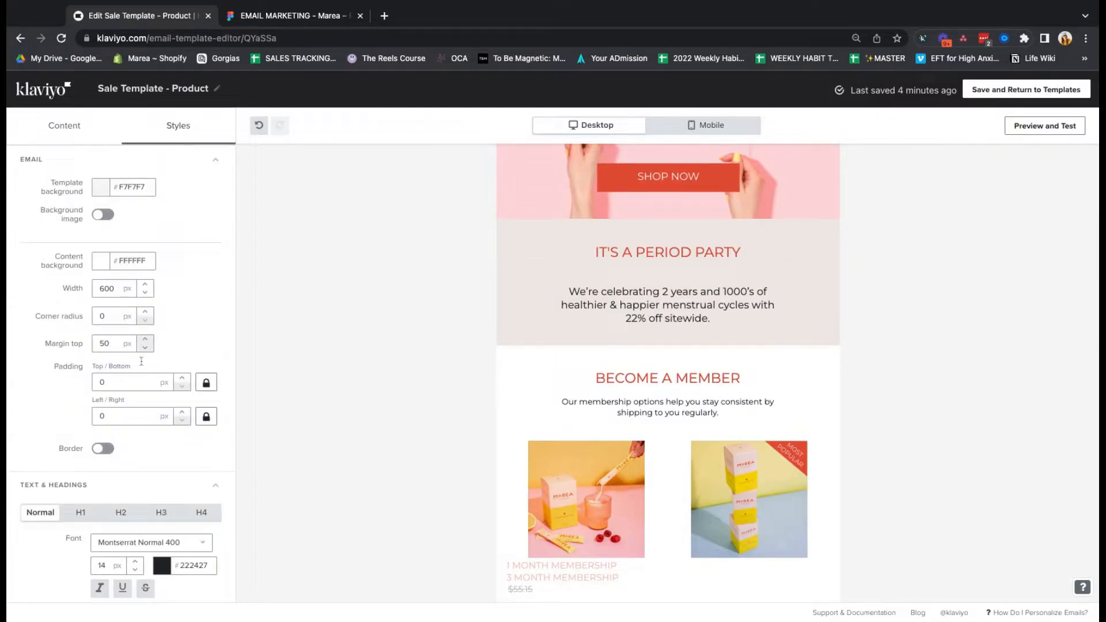
{"action": "left_click", "coordinate": [81, 375]}
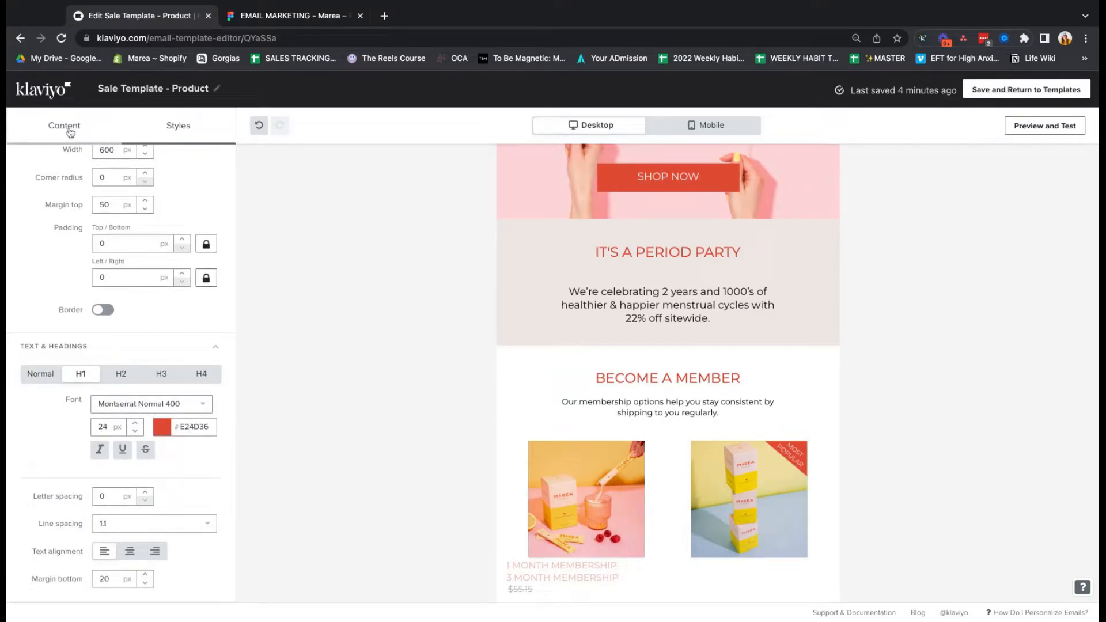
Review the celebration paragraph and BECOME A MEMBER text, leaving them unchanged, and finish editing
{"action": "left_click", "coordinate": [667, 304]}
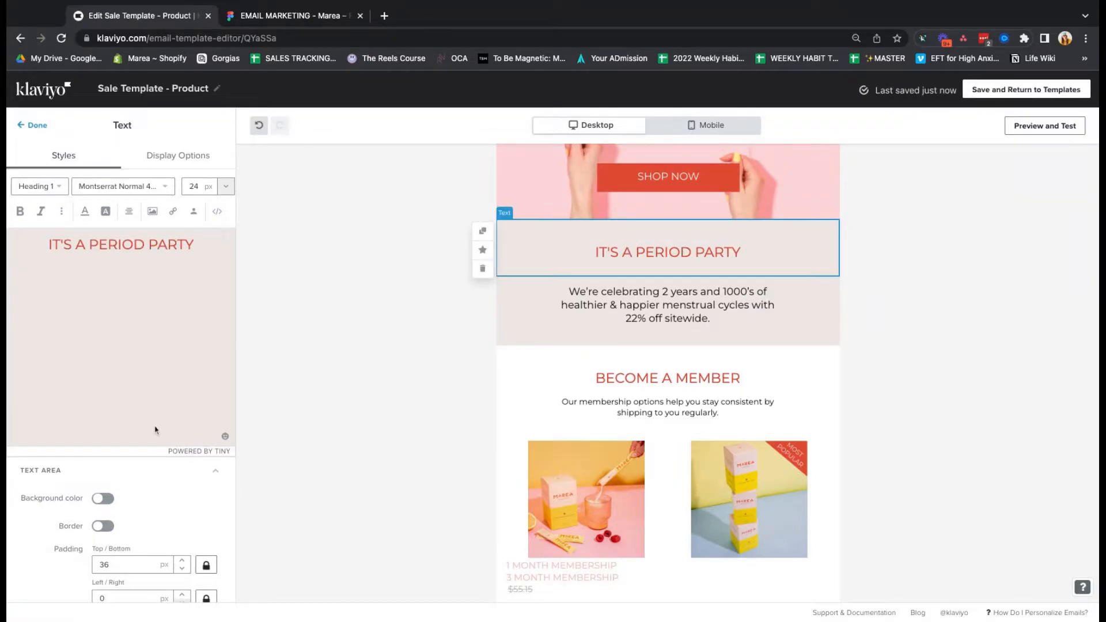
{"action": "left_click", "coordinate": [667, 304]}
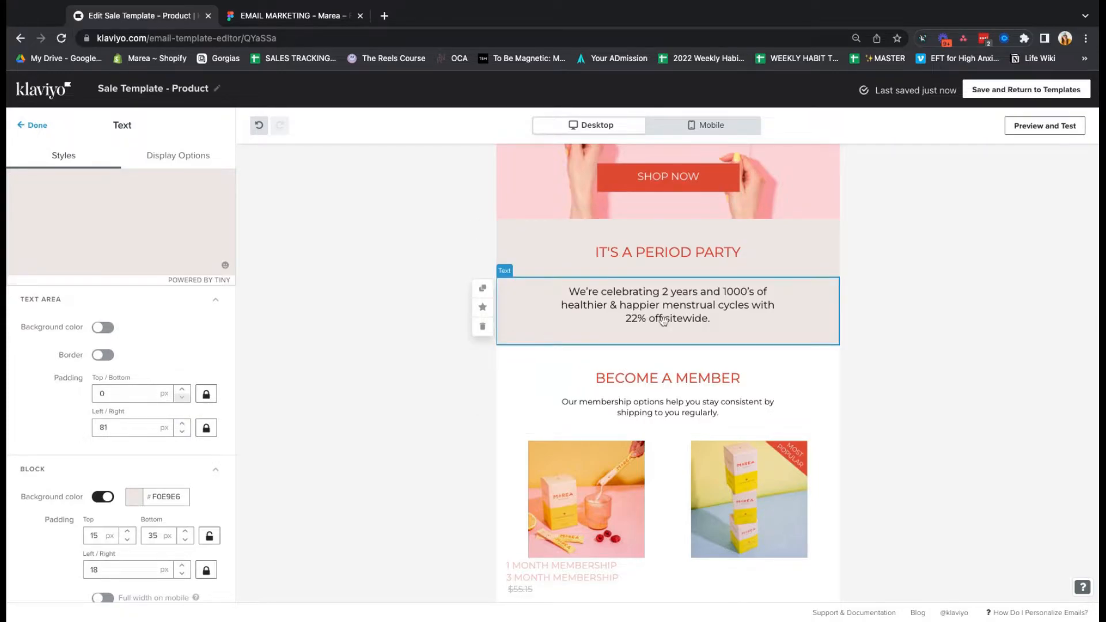
{"action": "left_click", "coordinate": [667, 304]}
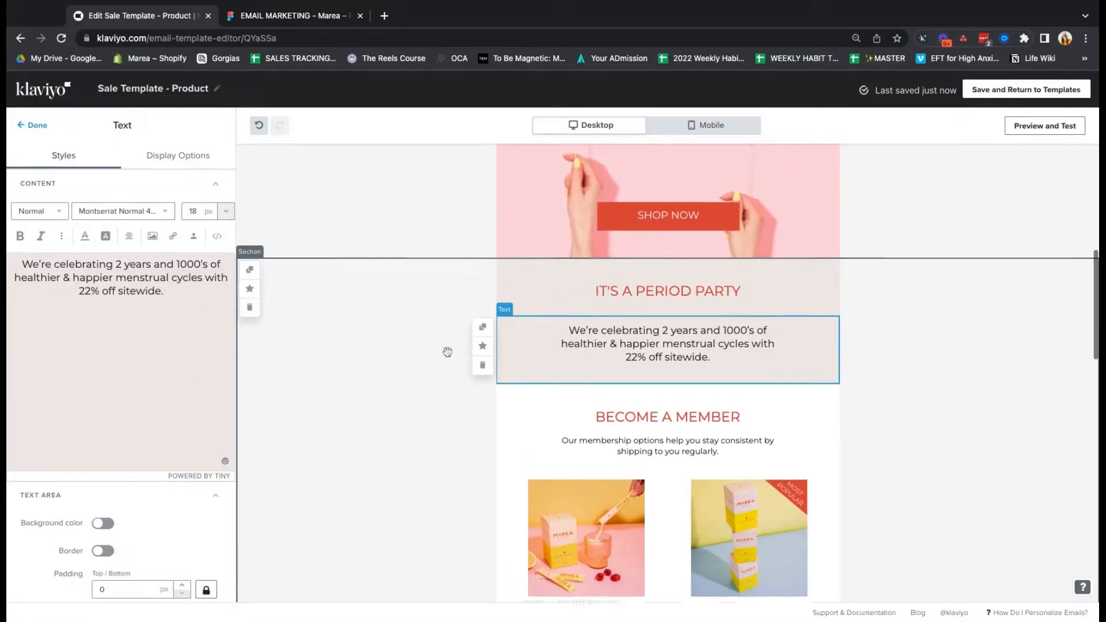
{"action": "scroll", "scroll_direction": "down", "scroll_amount": 3}
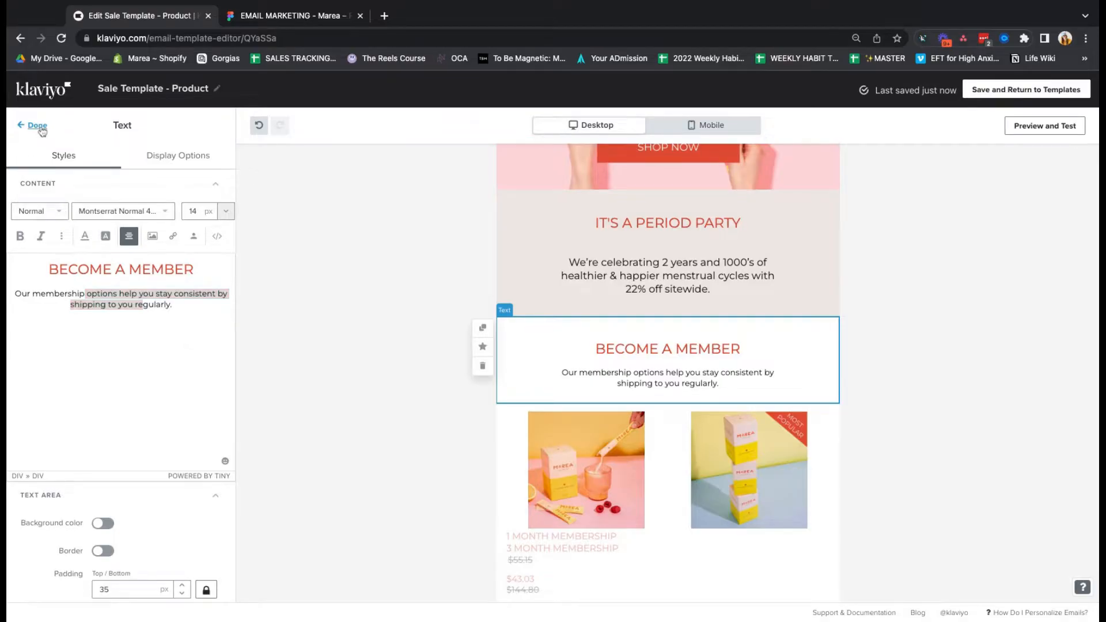
{"action": "left_click", "coordinate": [37, 125]}
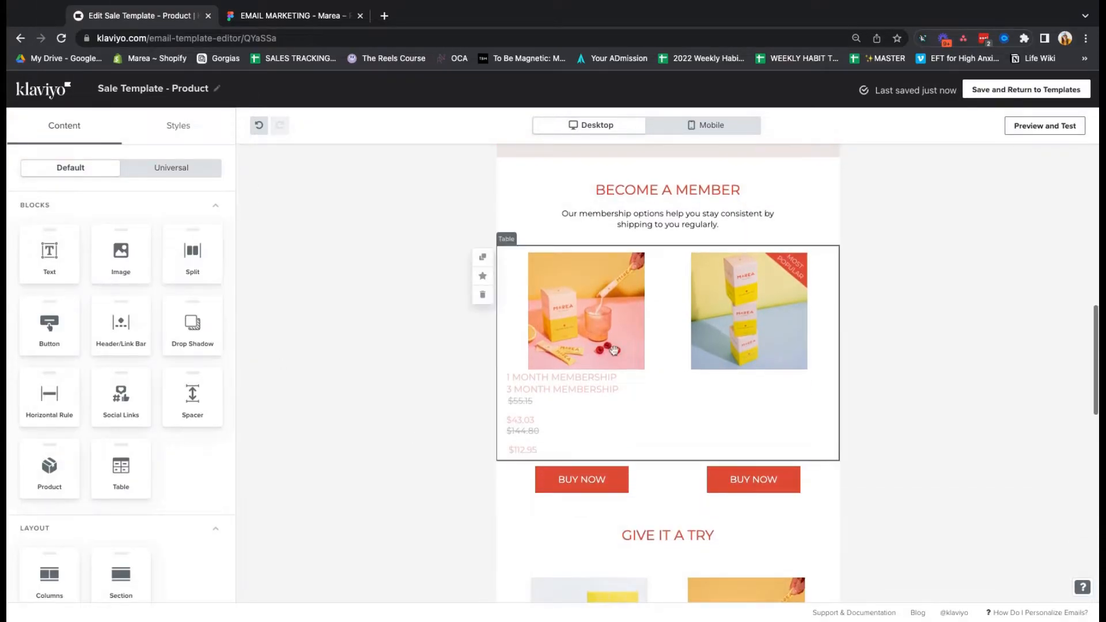
Preview the email showing the membership table with 1 and 3 month memberships, prices and buy buttons
{"action": "scroll", "scroll_direction": "down", "scroll_amount": 3}
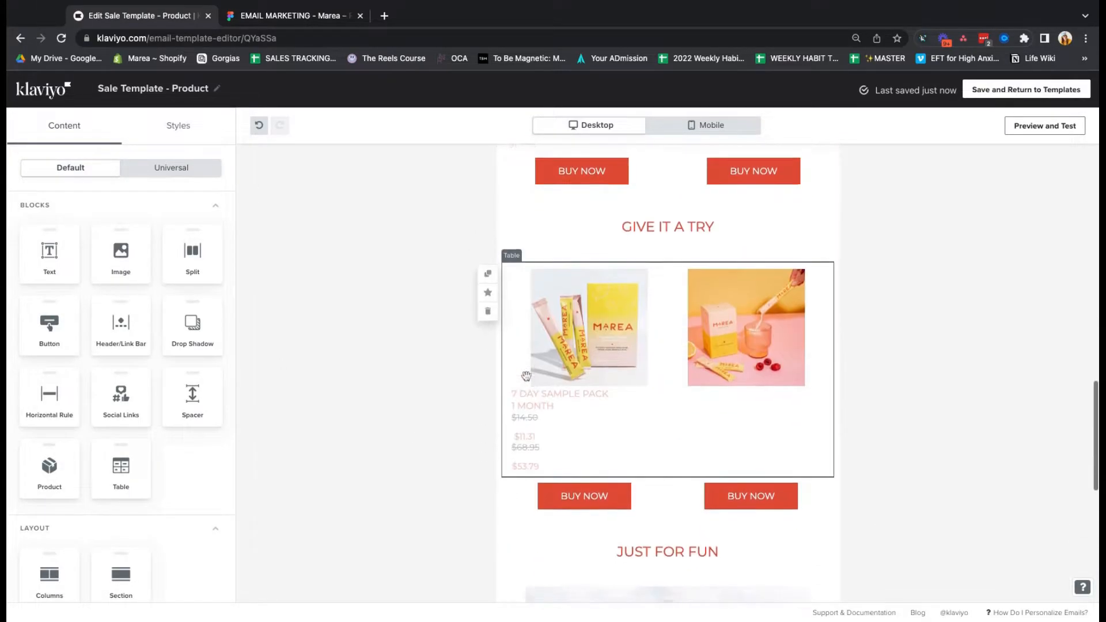
{"action": "scroll", "scroll_direction": "down", "scroll_amount": 3}
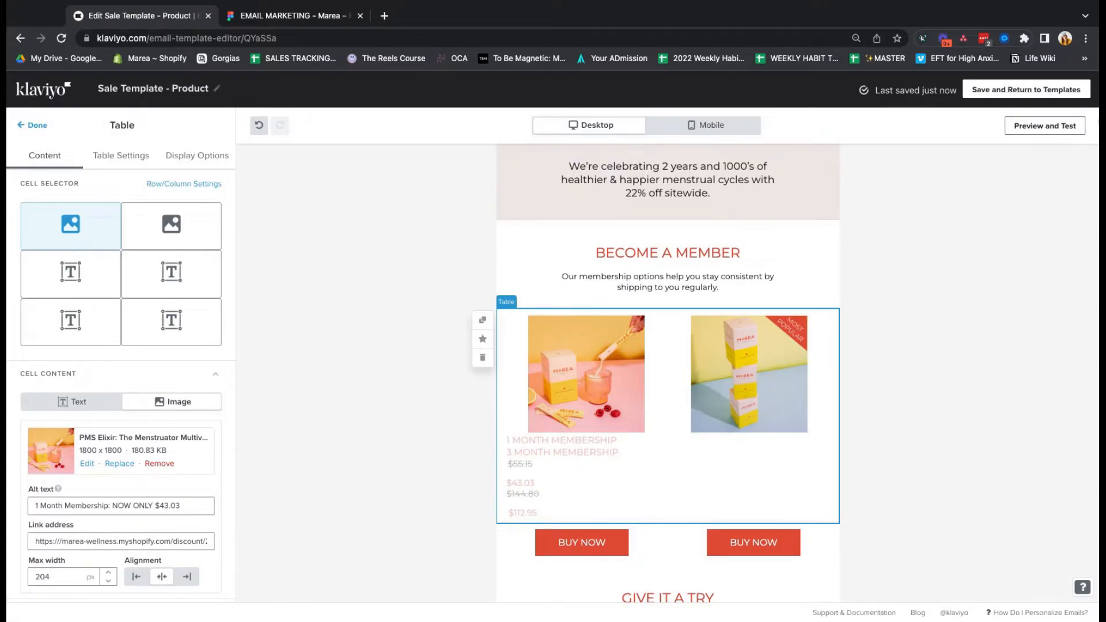
{"action": "left_click", "coordinate": [1046, 126]}
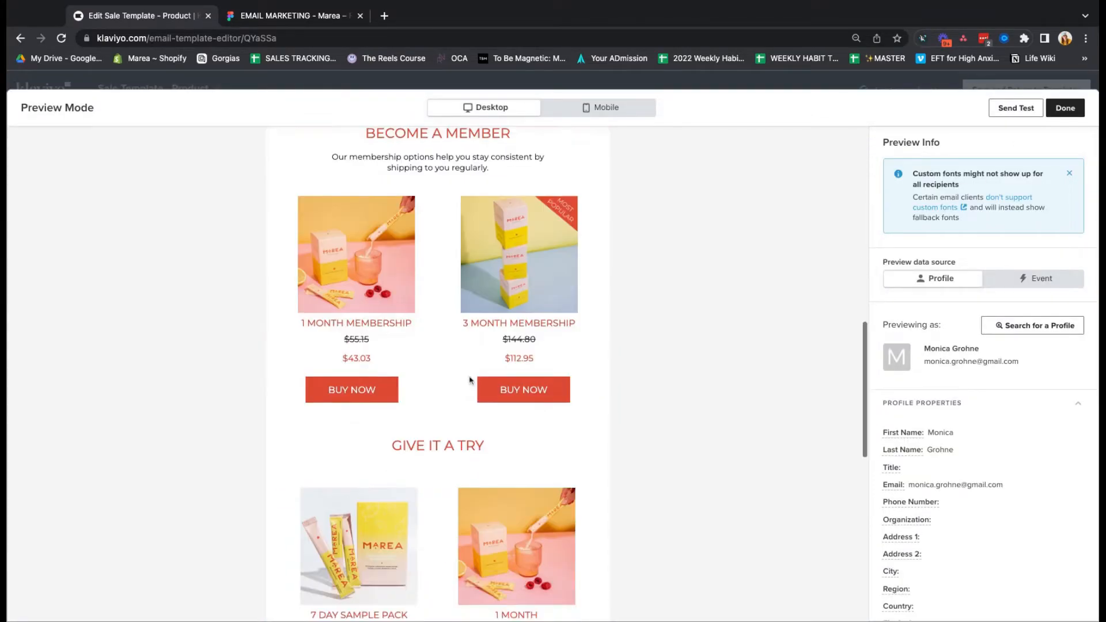
{"action": "mouse_move", "coordinate": [613, 287]}
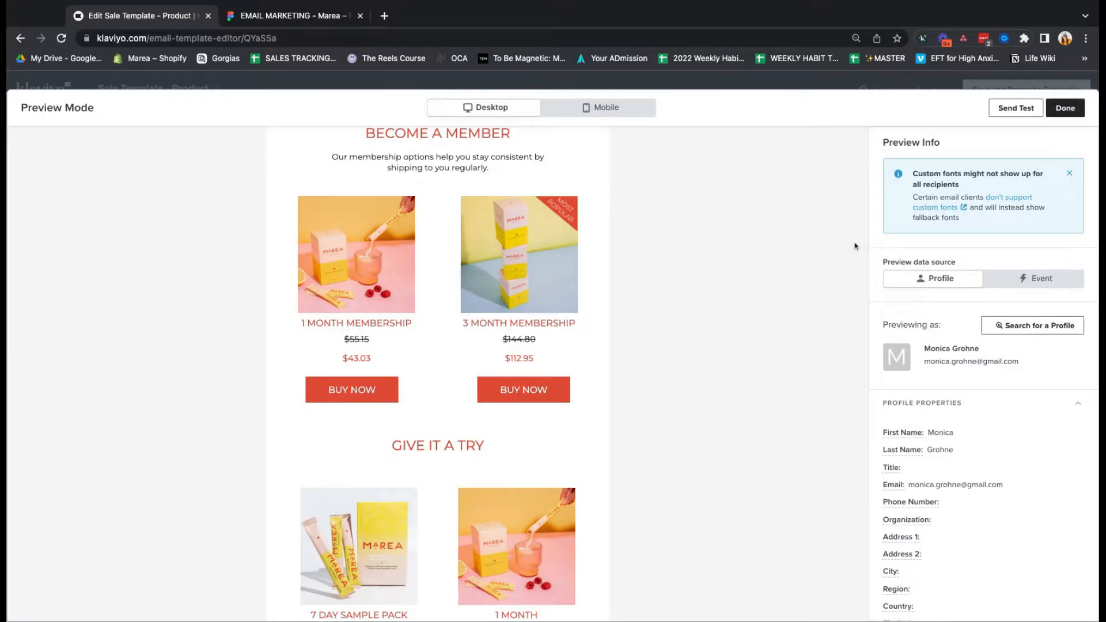
{"action": "scroll", "scroll_direction": "down", "scroll_amount": 3}
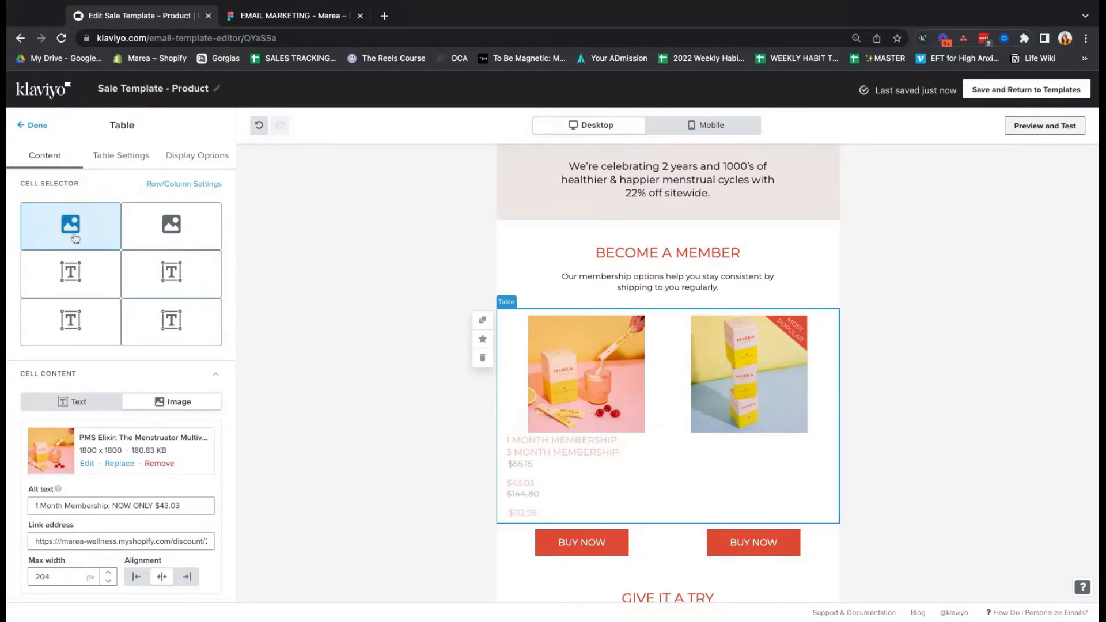
Inspect the first membership image cell and its price text cell, then close the table unchanged
{"action": "left_click", "coordinate": [70, 321]}
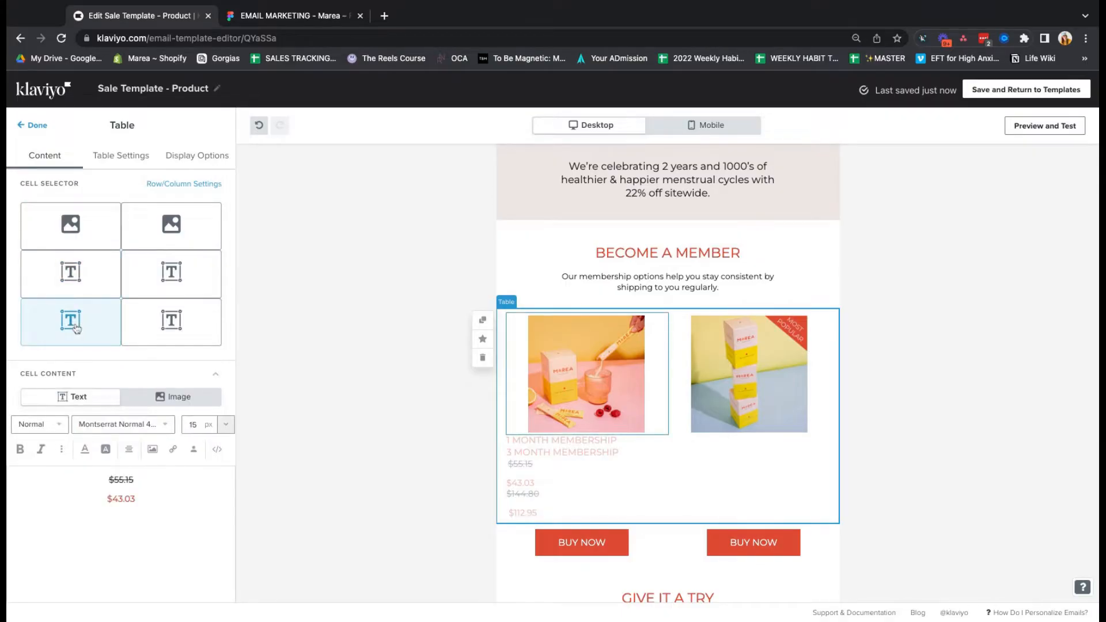
{"action": "left_click", "coordinate": [70, 226]}
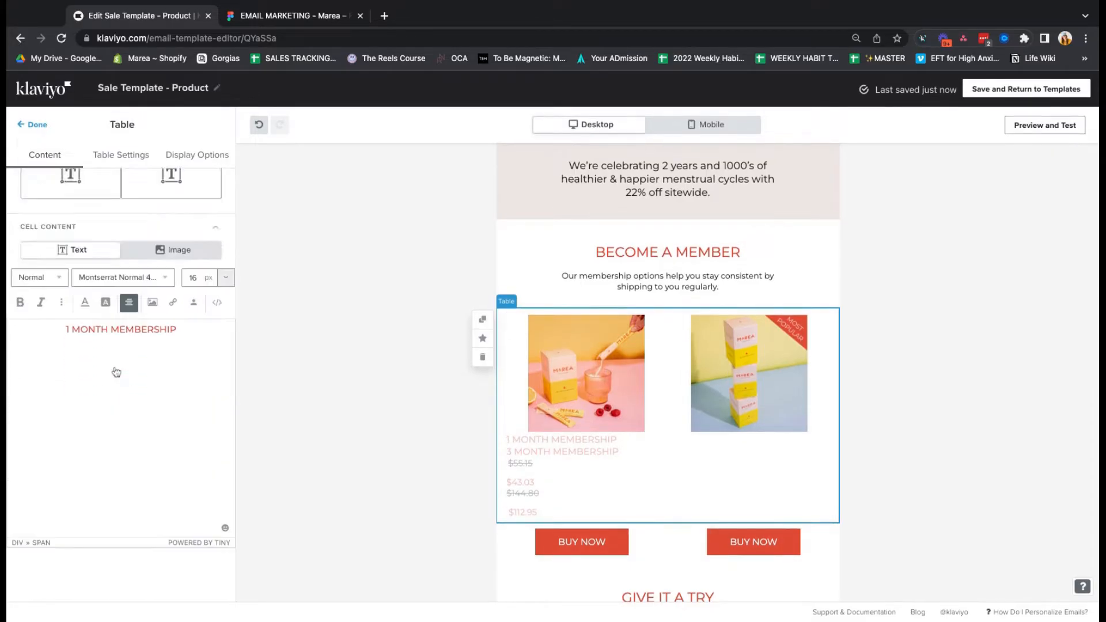
{"action": "left_click", "coordinate": [586, 373]}
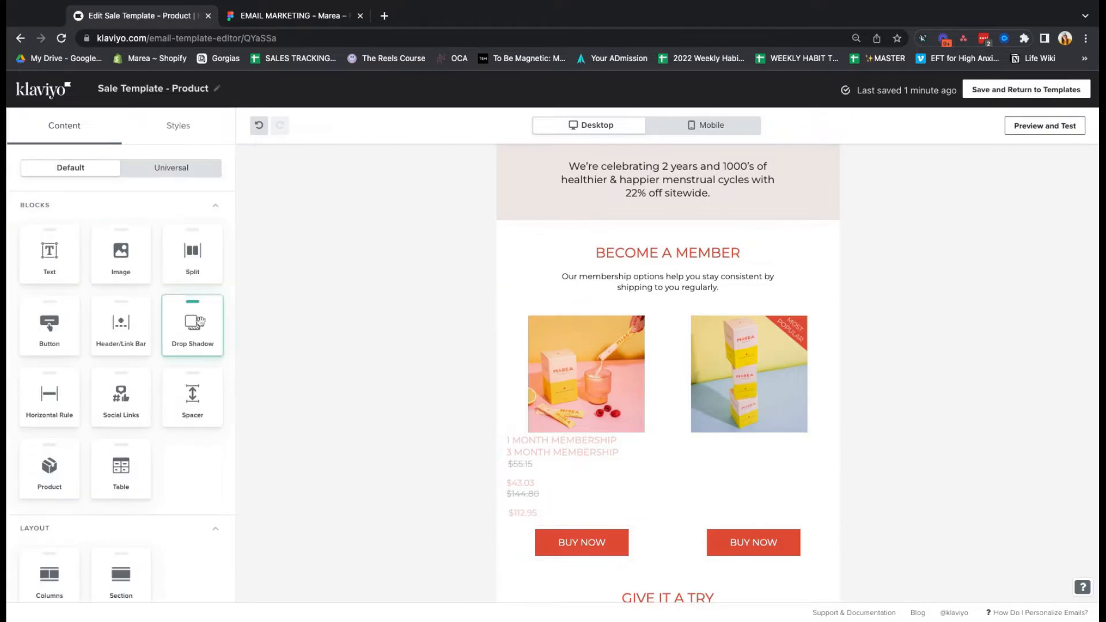
{"action": "scroll", "scroll_direction": "down", "scroll_amount": 3}
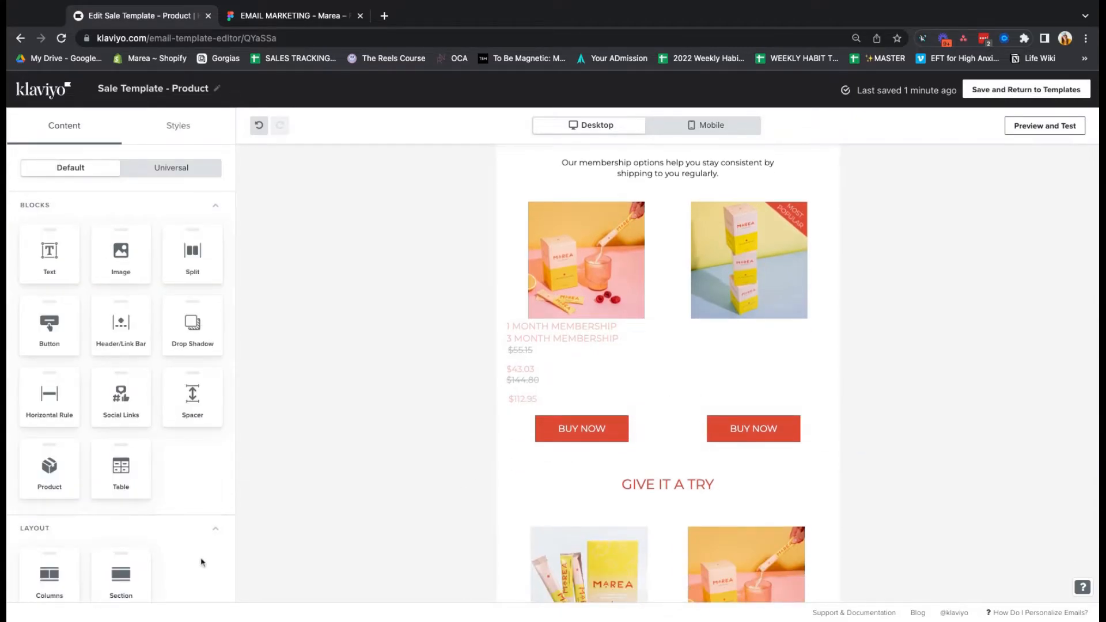
{"action": "left_click", "coordinate": [581, 429]}
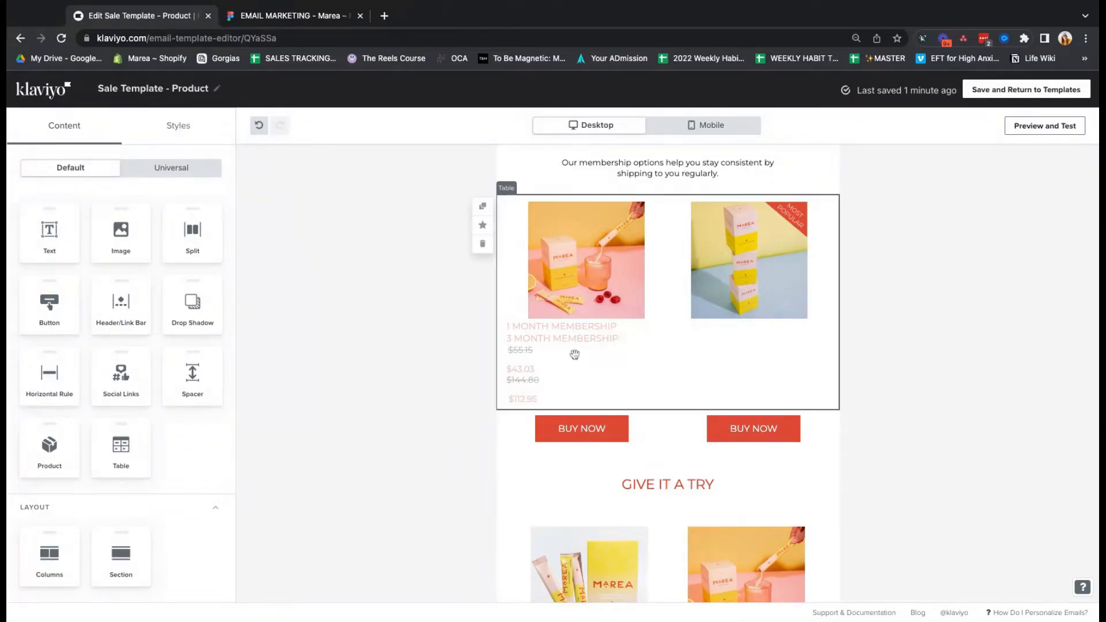
{"action": "scroll", "scroll_direction": "down", "scroll_amount": 3}
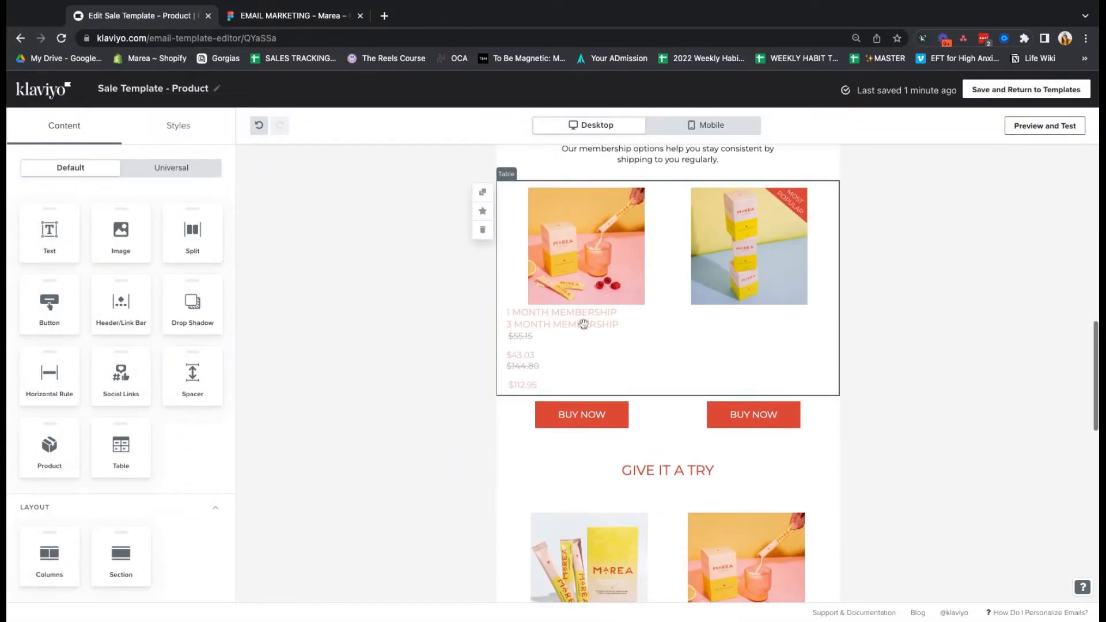
{"action": "left_click", "coordinate": [581, 414]}
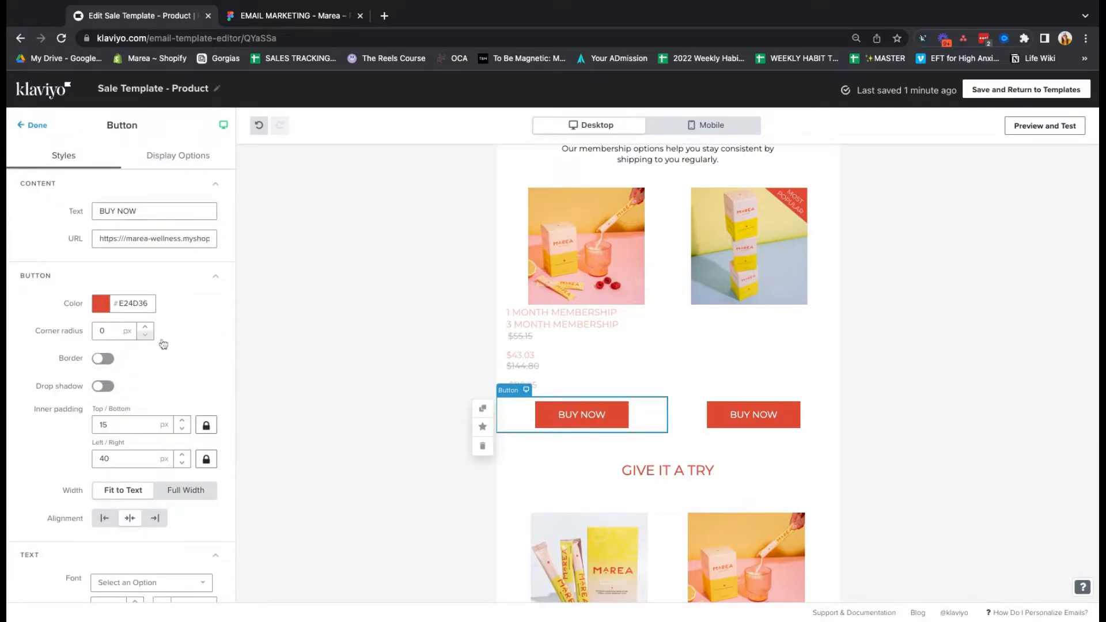
{"action": "mouse_move", "coordinate": [599, 414]}
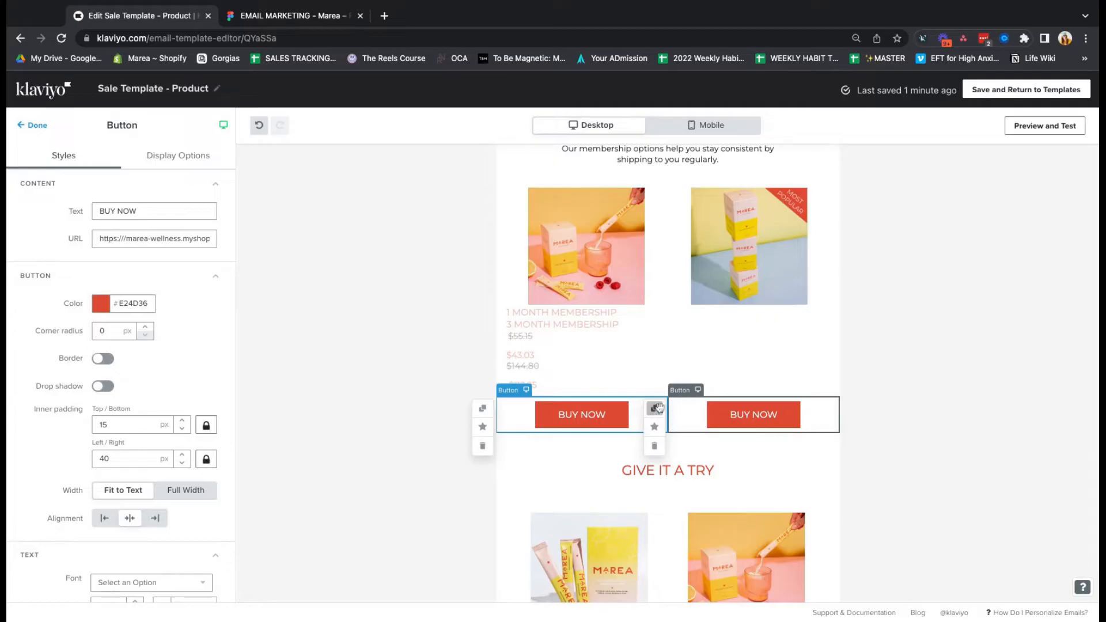
{"action": "left_click", "coordinate": [36, 125]}
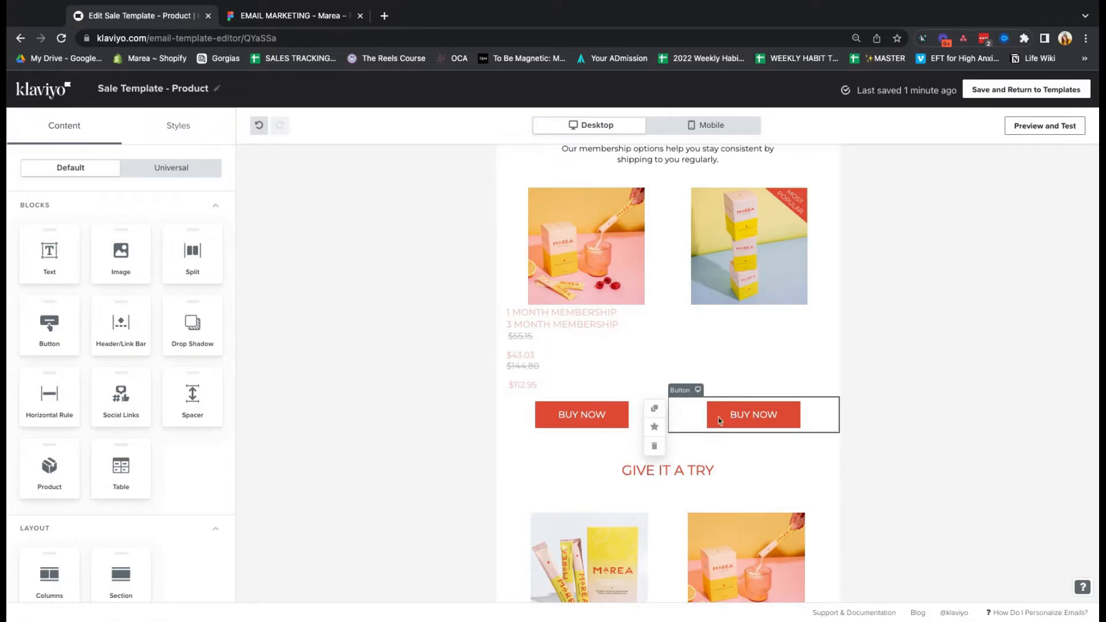
Inspect the Give It a Try BUY NOW button, JUST FOR FUN heading, mood hat image, price text and its BUY NOW button
{"action": "scroll", "scroll_direction": "down", "scroll_amount": 3}
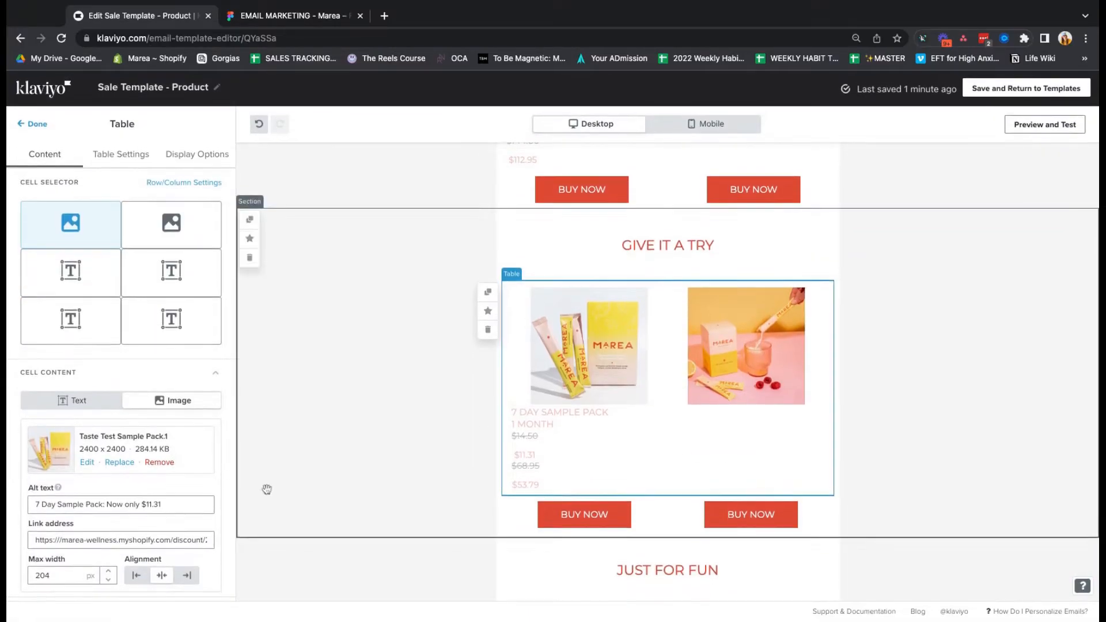
{"action": "scroll", "scroll_direction": "down", "scroll_amount": 3}
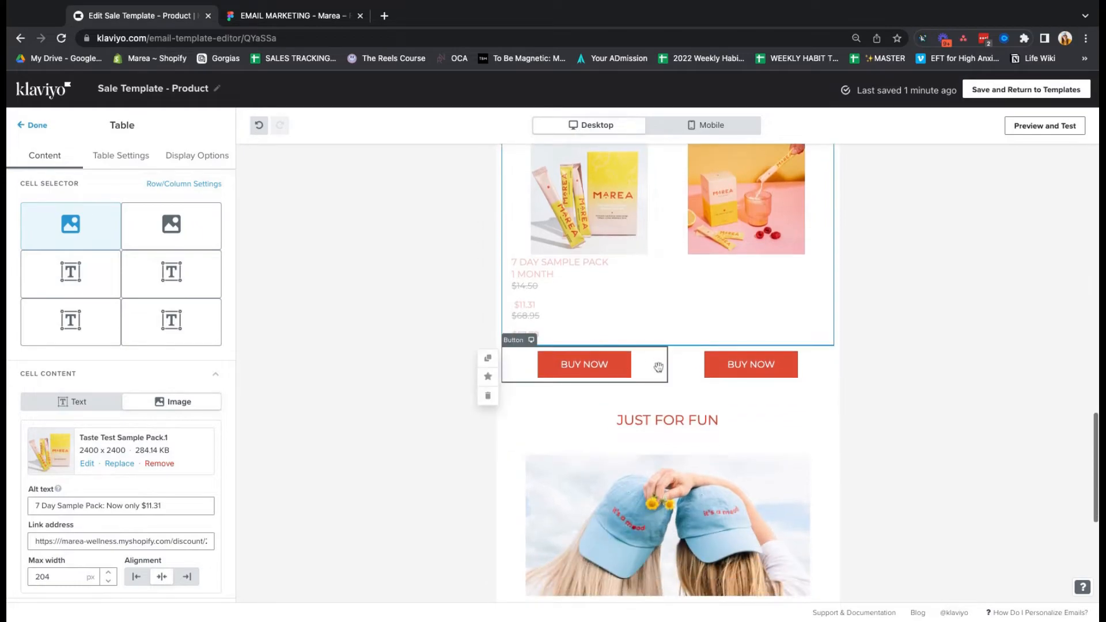
{"action": "left_click", "coordinate": [583, 365]}
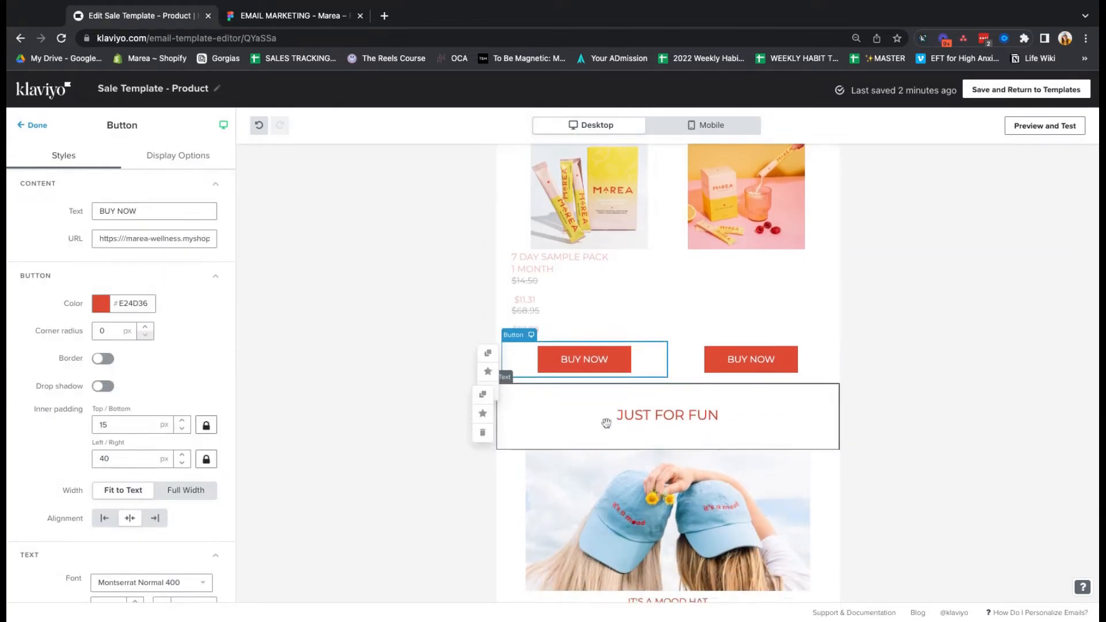
{"action": "left_click", "coordinate": [666, 415]}
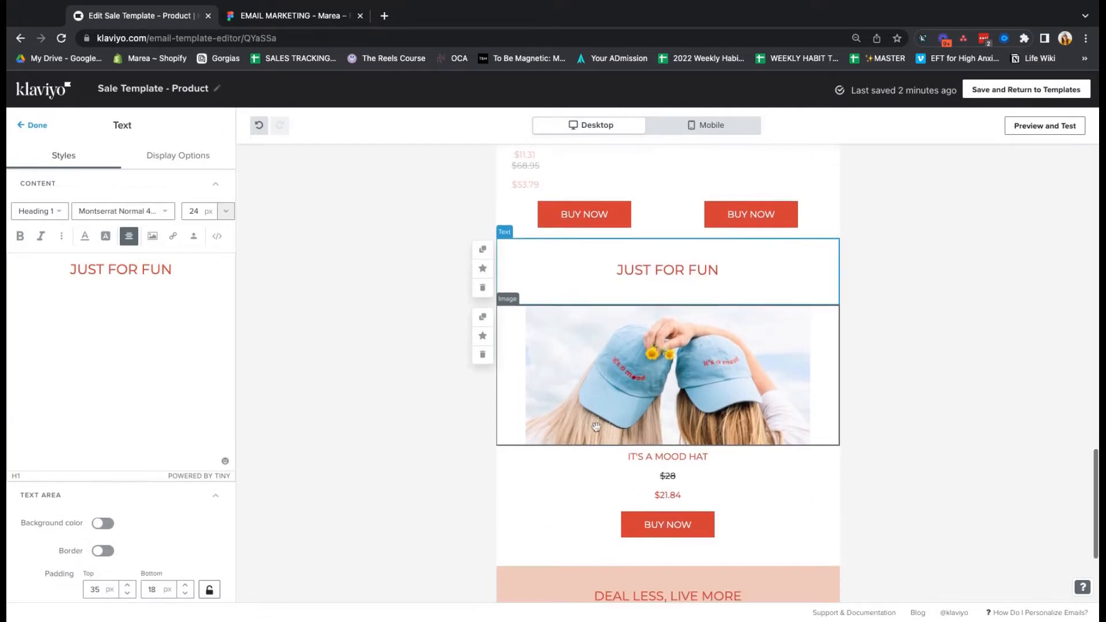
{"action": "left_click", "coordinate": [666, 375]}
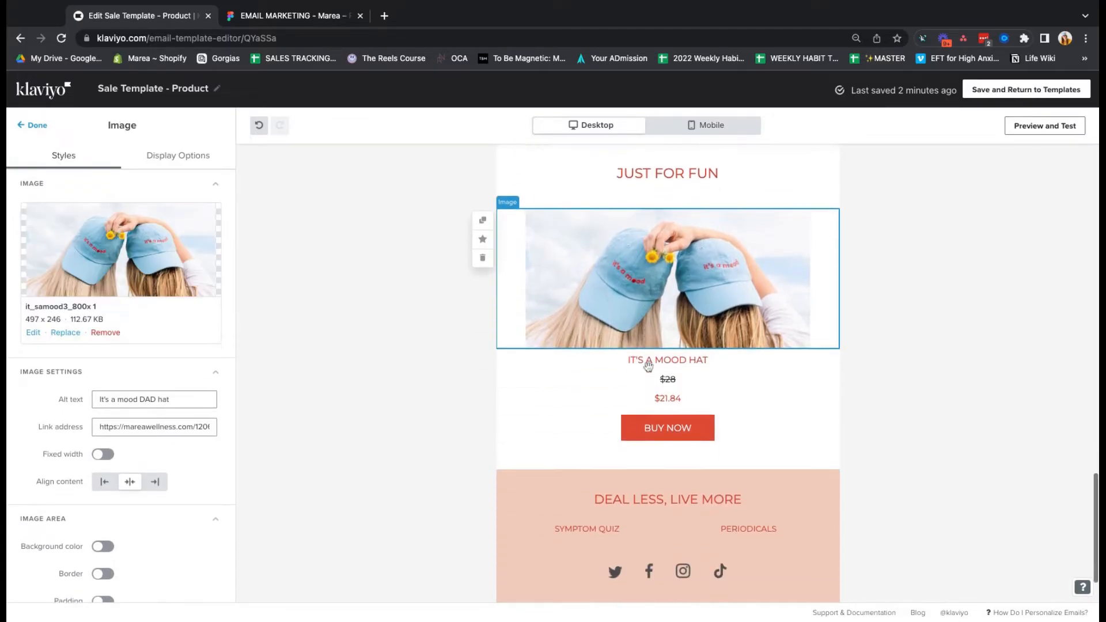
{"action": "left_click", "coordinate": [666, 359]}
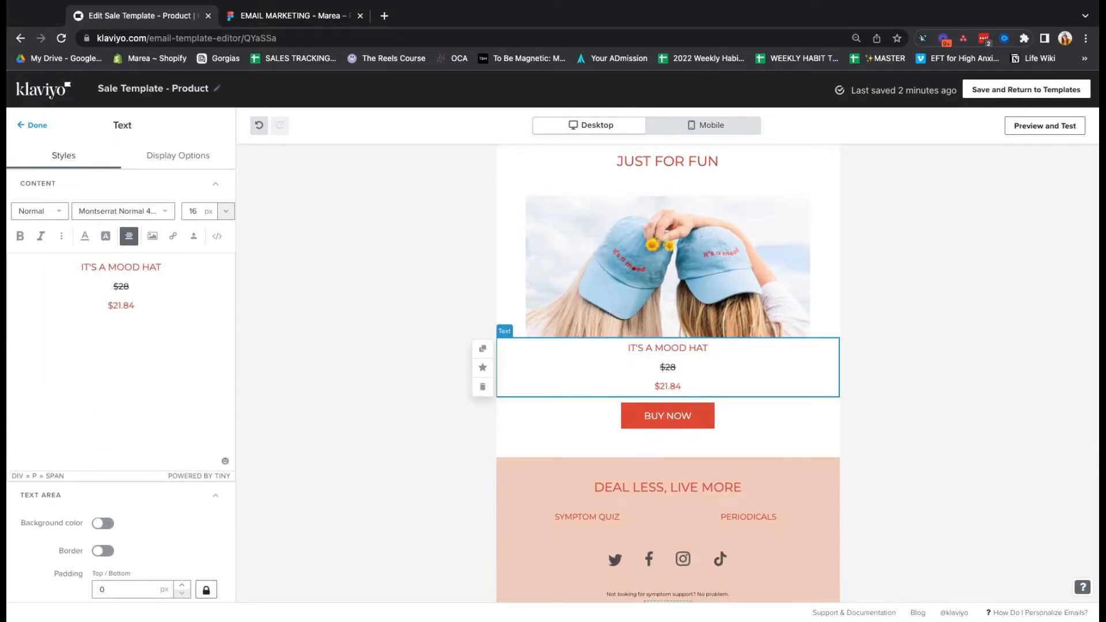
{"action": "left_click", "coordinate": [667, 416]}
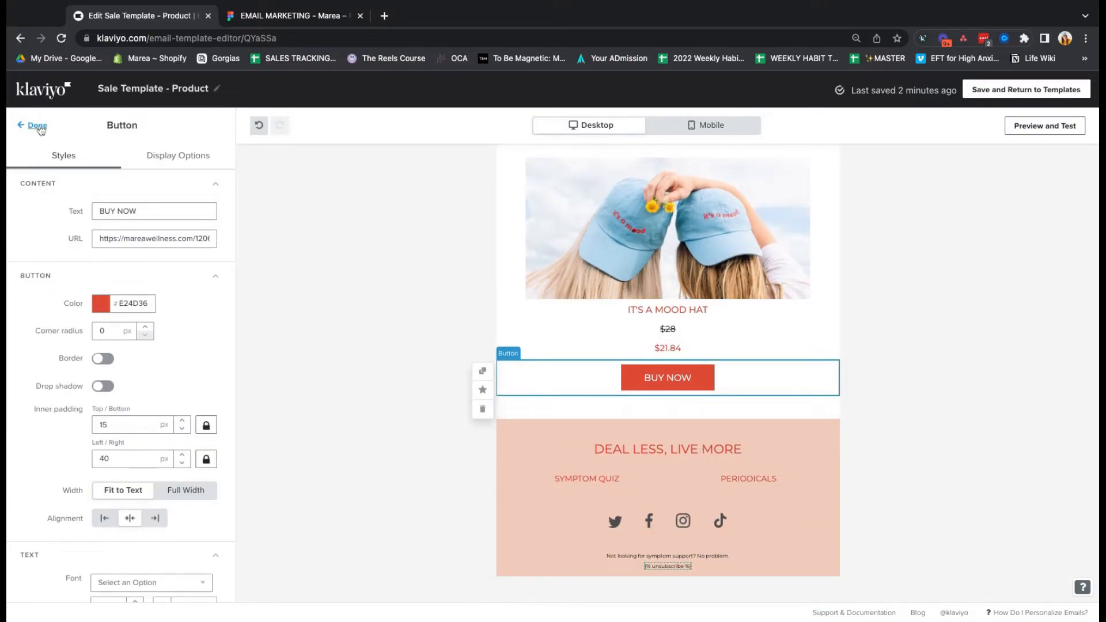
Show the email in mobile layout, scrolling from the balloon header down to the hat section
{"action": "left_click", "coordinate": [37, 125]}
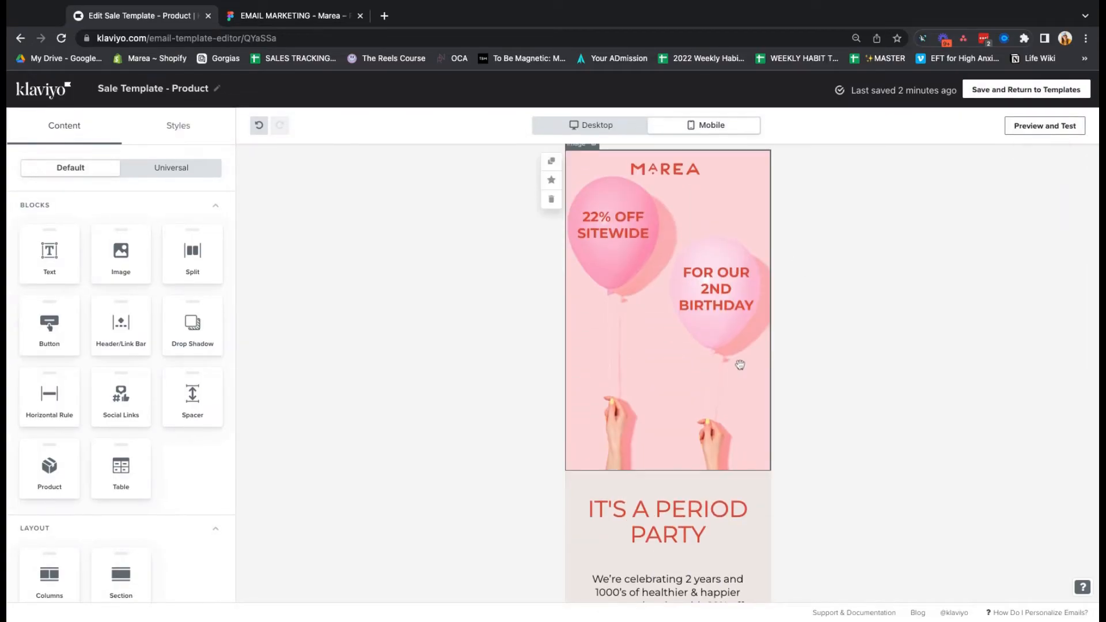
{"action": "scroll", "scroll_direction": "down", "scroll_amount": 3}
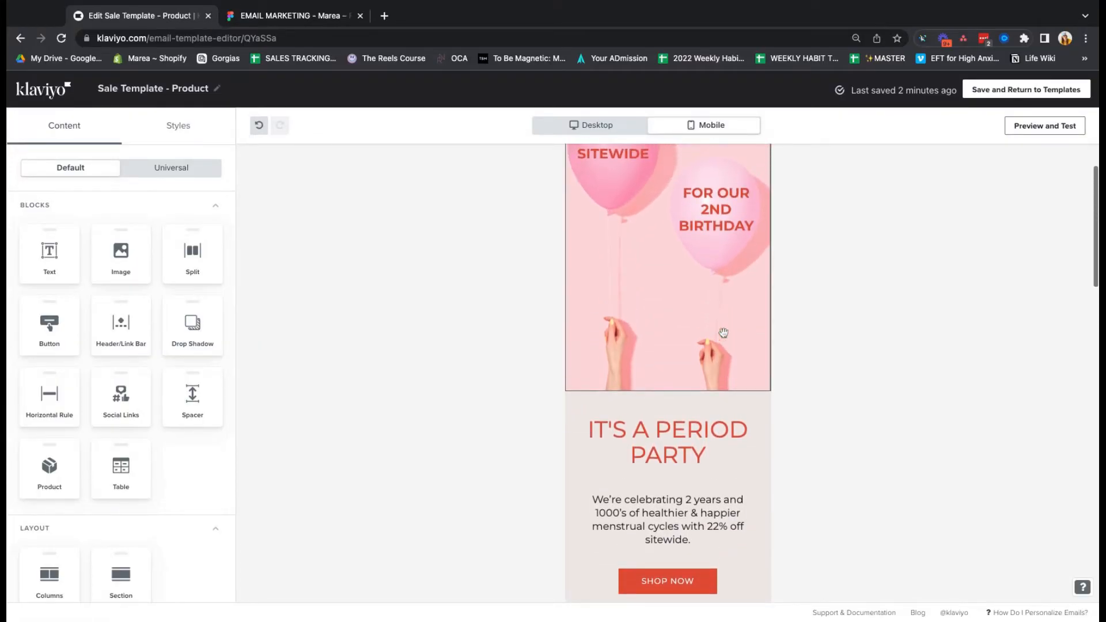
{"action": "scroll", "scroll_direction": "down", "scroll_amount": 3}
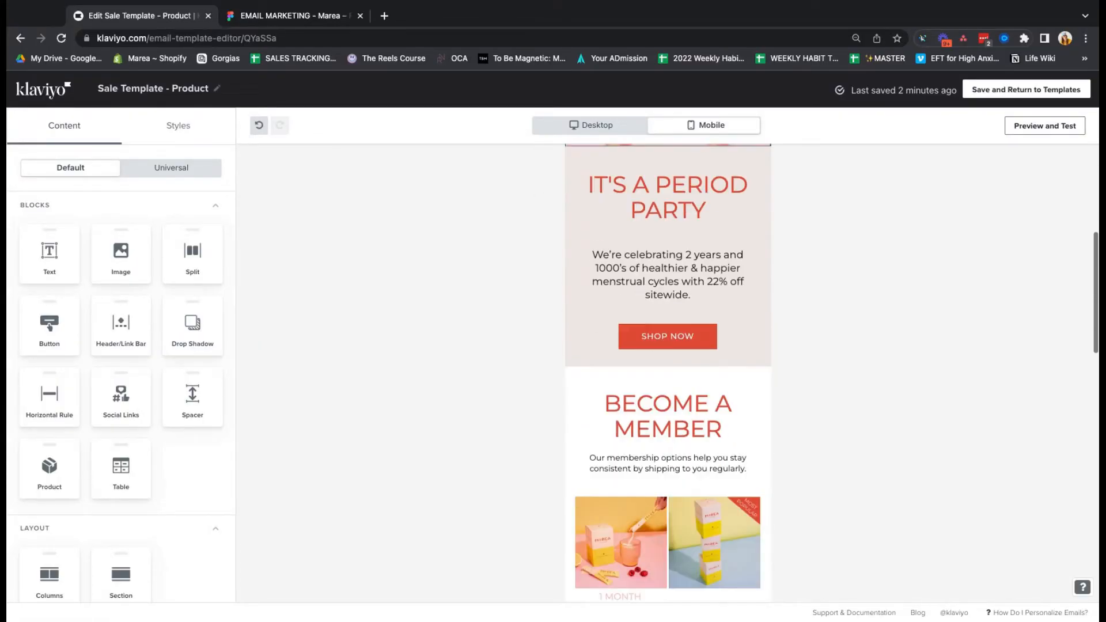
{"action": "scroll", "scroll_direction": "down", "scroll_amount": 3}
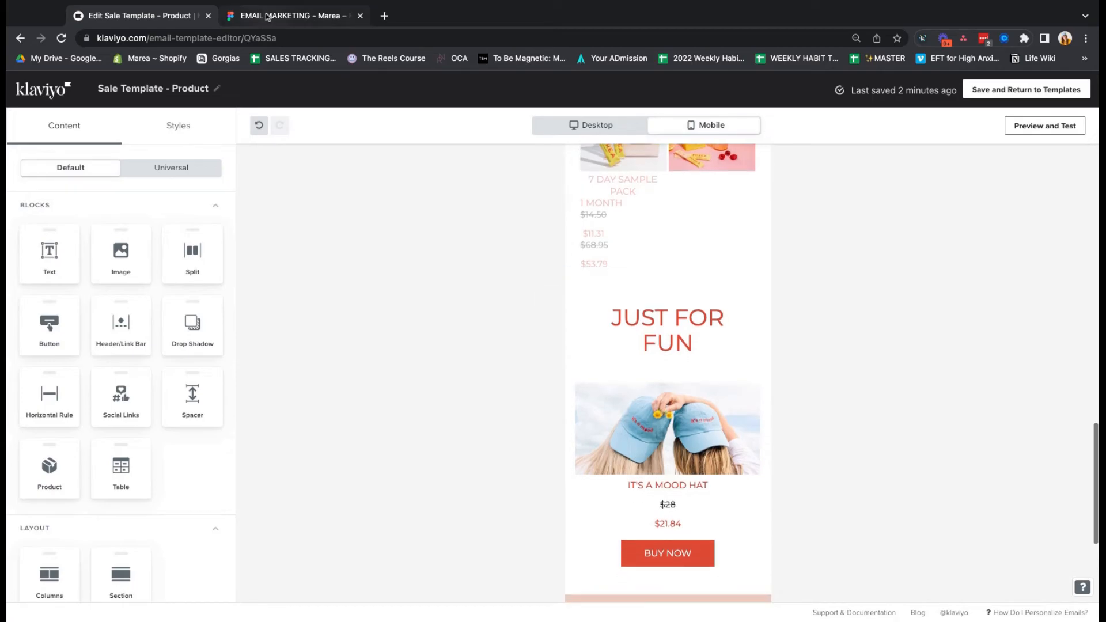